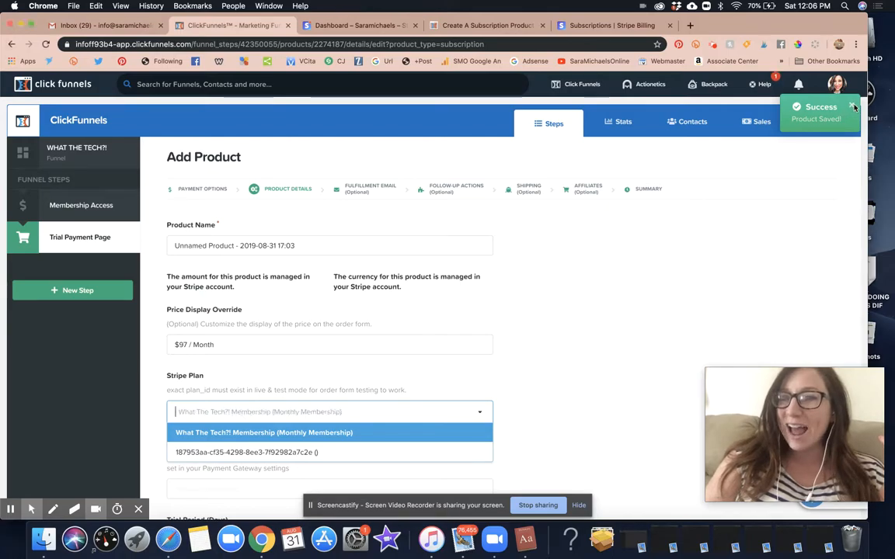
Choose 'What The Tech?! Membership (Monthly Membership)' in the product's Stripe Plan dropdown.
{"action": "left_click", "coordinate": [264, 432]}
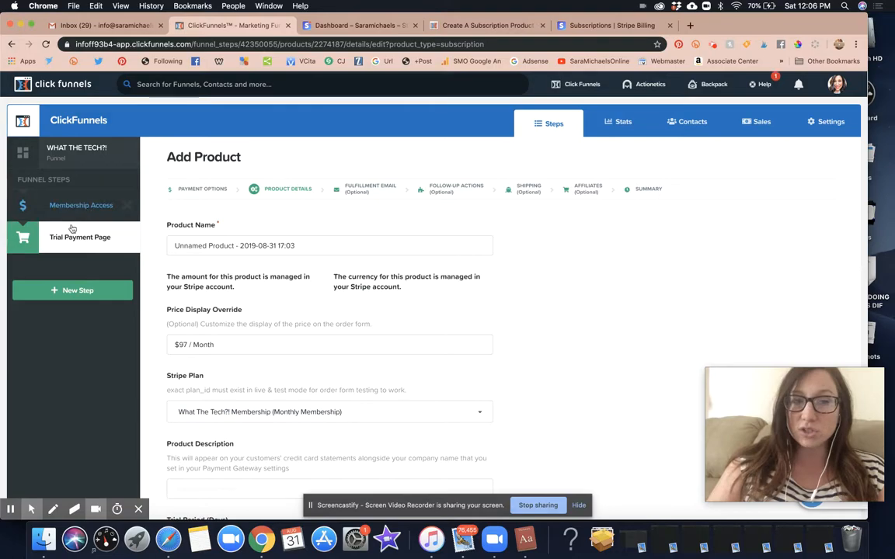
{"action": "mouse_move", "coordinate": [88, 243]}
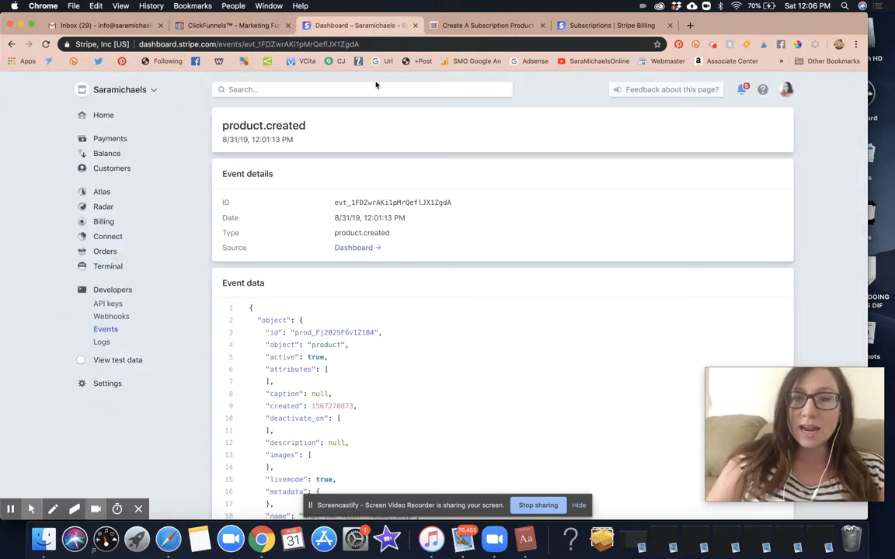
{"action": "mouse_move", "coordinate": [382, 152]}
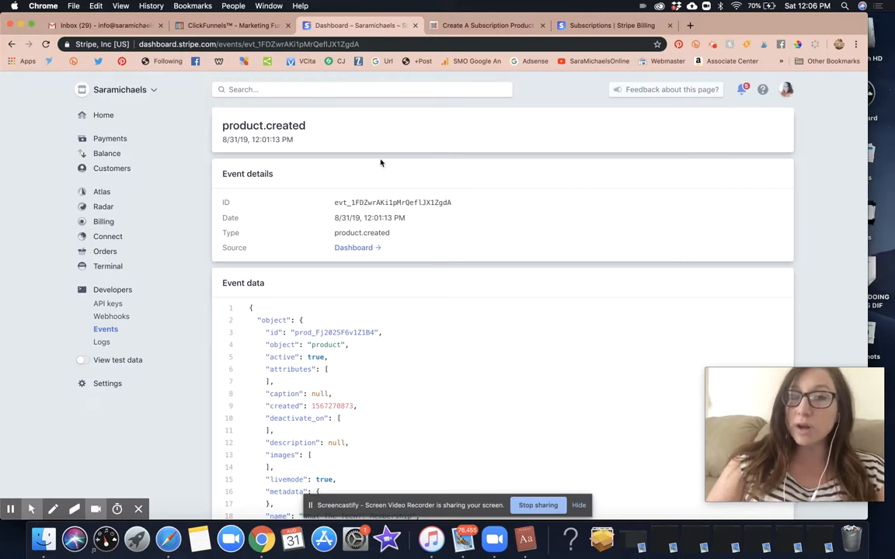
{"action": "mouse_move", "coordinate": [323, 79]}
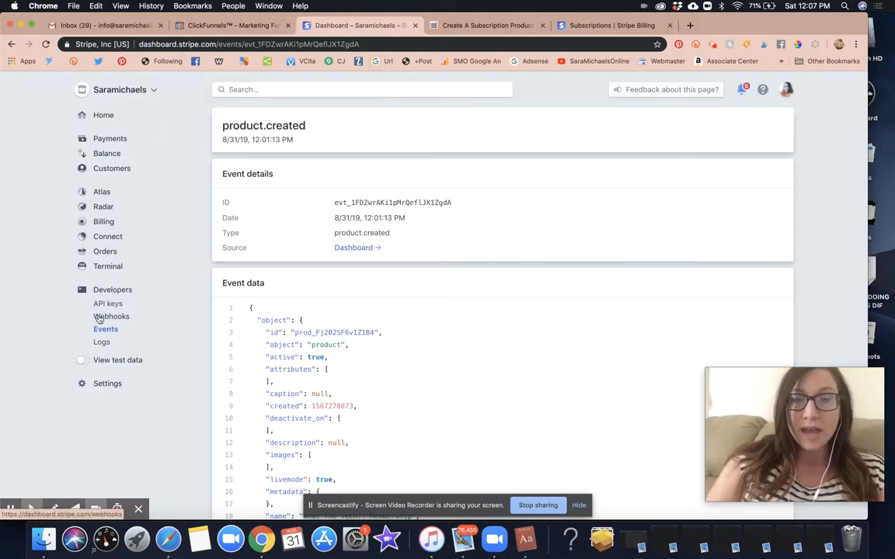
{"action": "mouse_move", "coordinate": [129, 239]}
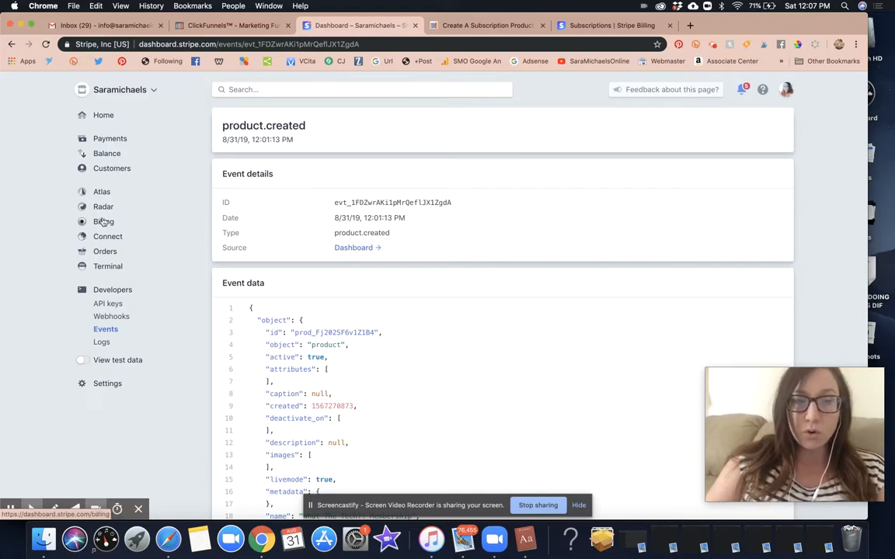
Open Billing > Products to list What The Tech?! Membership at $97.00 USD / month.
{"action": "left_click", "coordinate": [103, 221]}
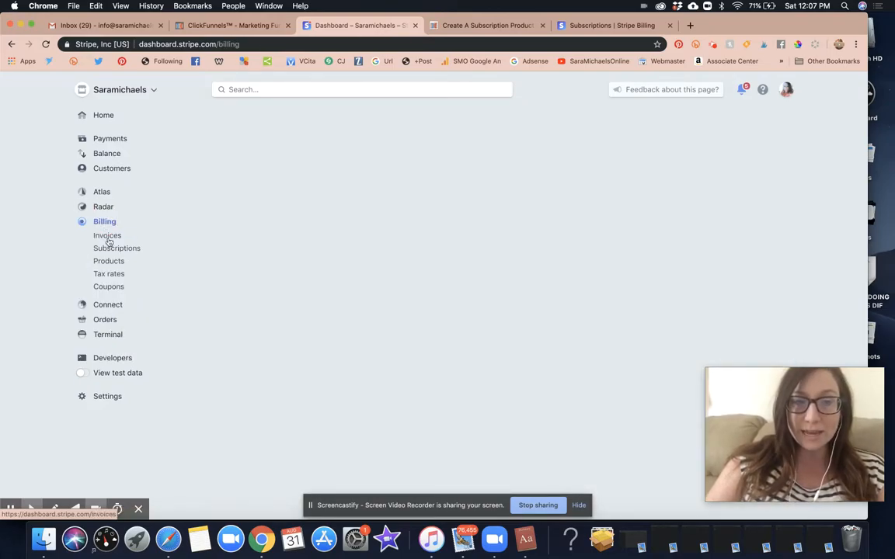
{"action": "left_click", "coordinate": [109, 260]}
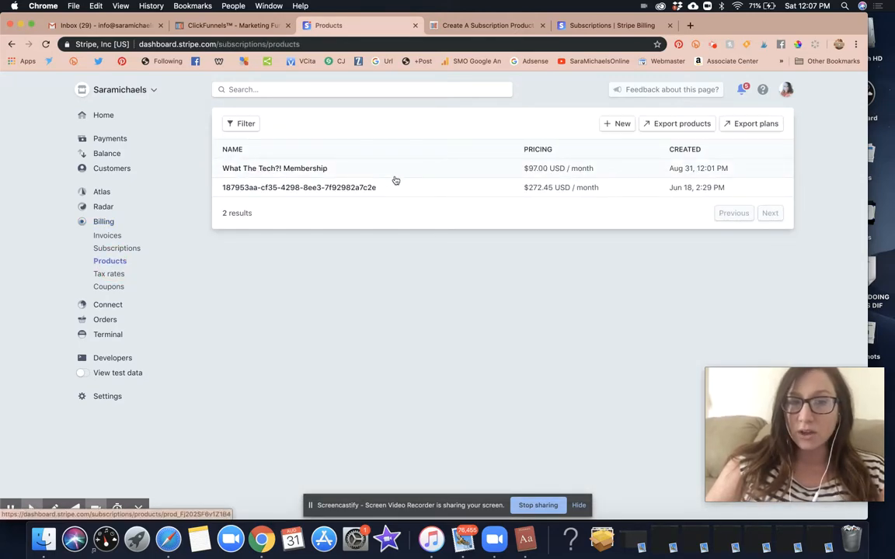
{"action": "left_click", "coordinate": [617, 124]}
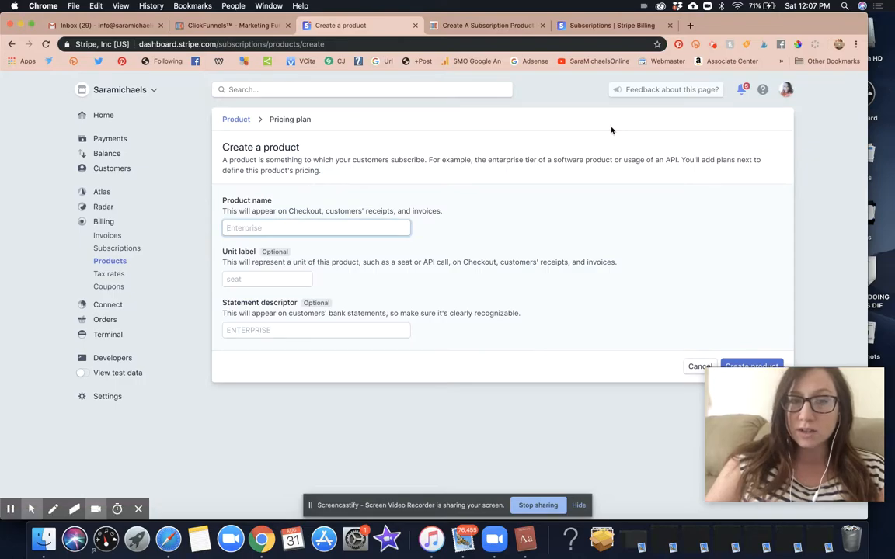
{"action": "left_click", "coordinate": [300, 227]}
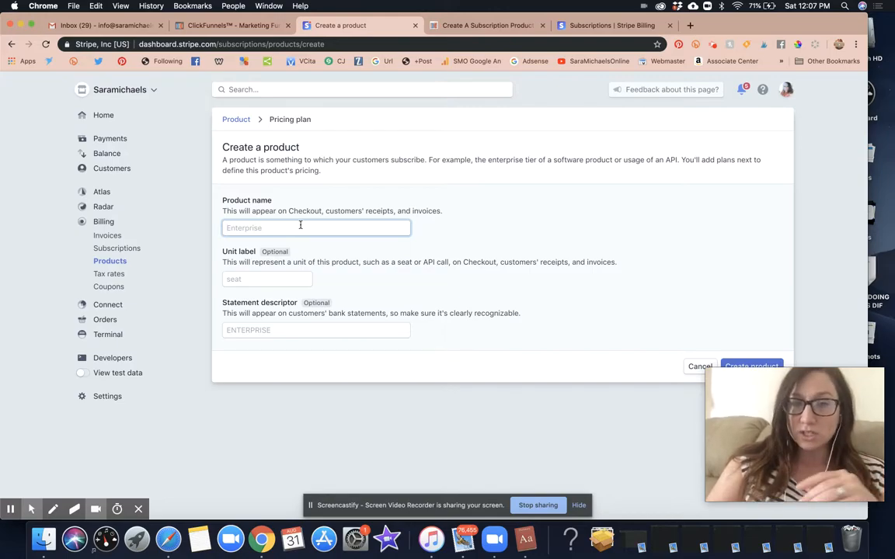
{"action": "mouse_move", "coordinate": [372, 255]}
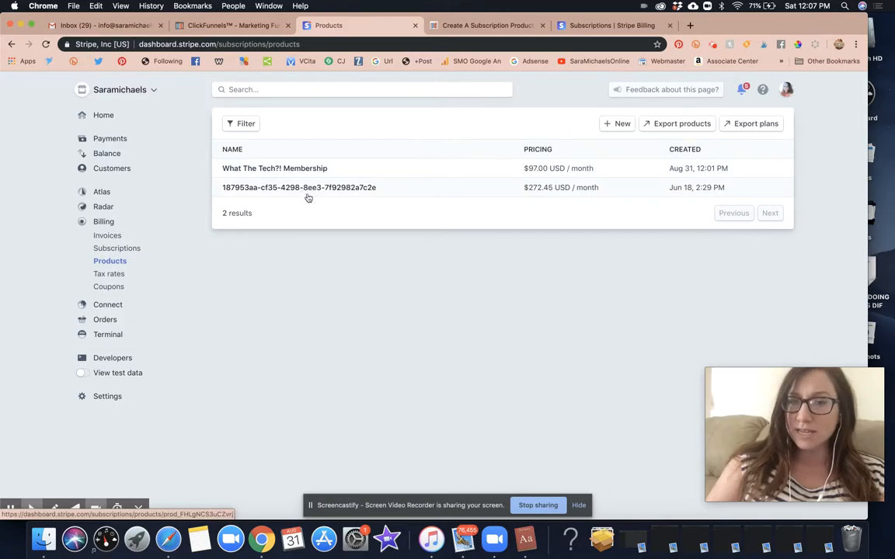
{"action": "mouse_move", "coordinate": [549, 190]}
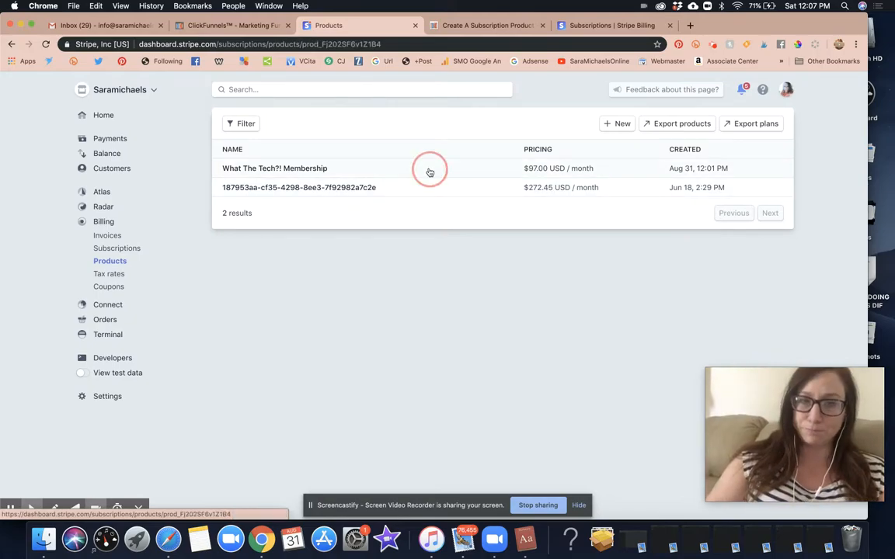
Review What The Tech?! Membership's Monthly Membership plan, then start a new product.
{"action": "left_click", "coordinate": [274, 168]}
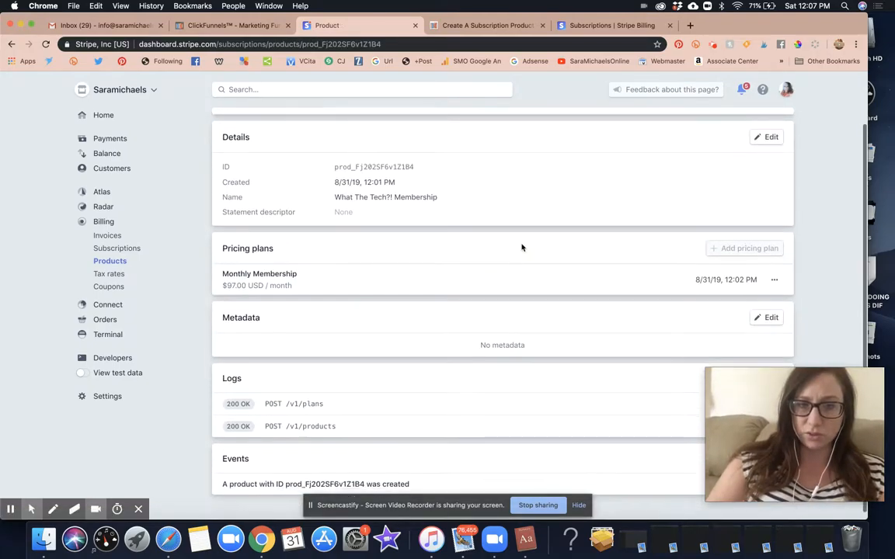
{"action": "scroll", "scroll_direction": "up", "scroll_amount": 3}
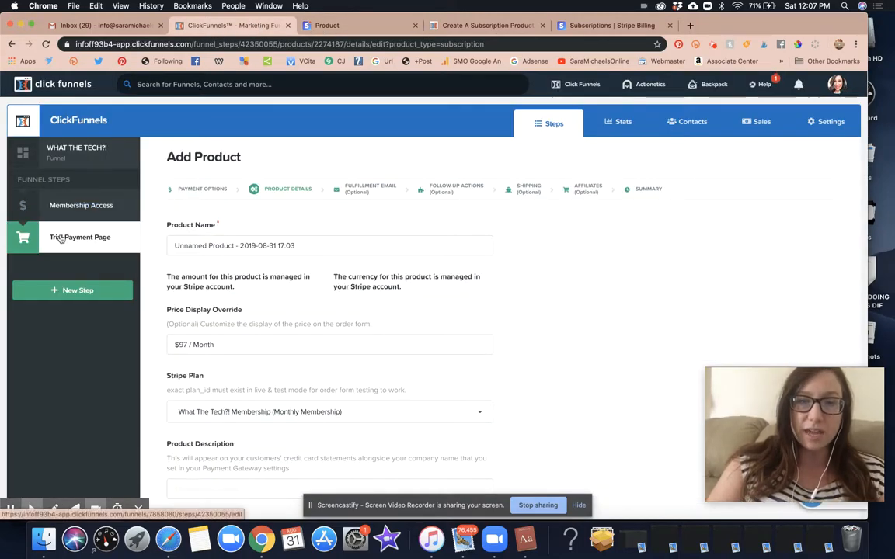
{"action": "mouse_move", "coordinate": [62, 238]}
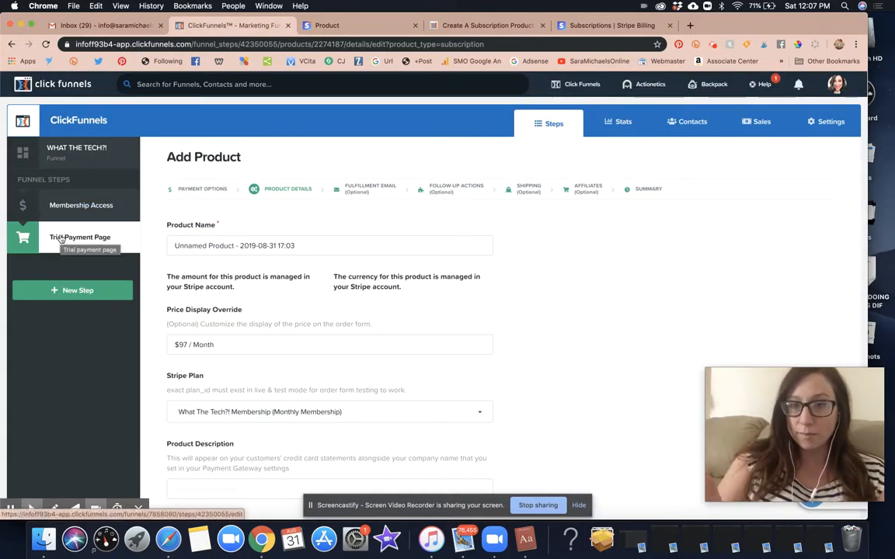
{"action": "left_click", "coordinate": [327, 25]}
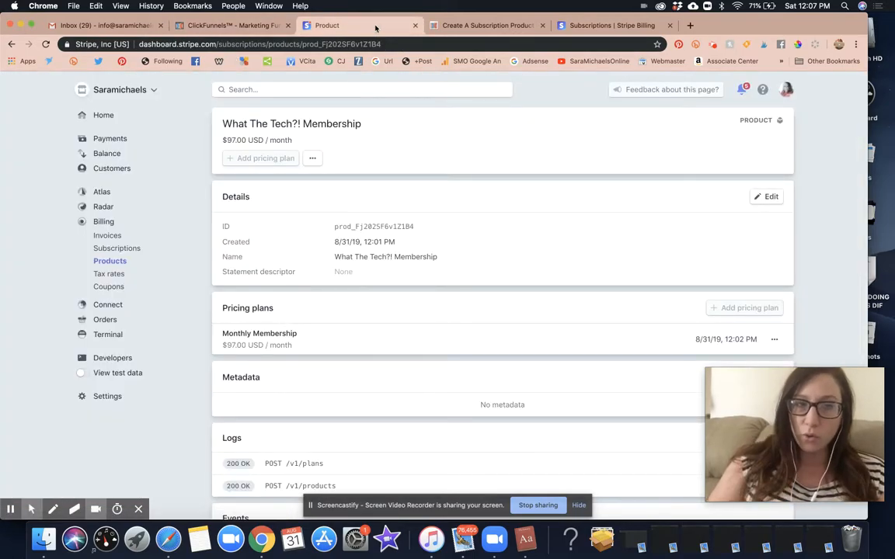
{"action": "left_click", "coordinate": [110, 261]}
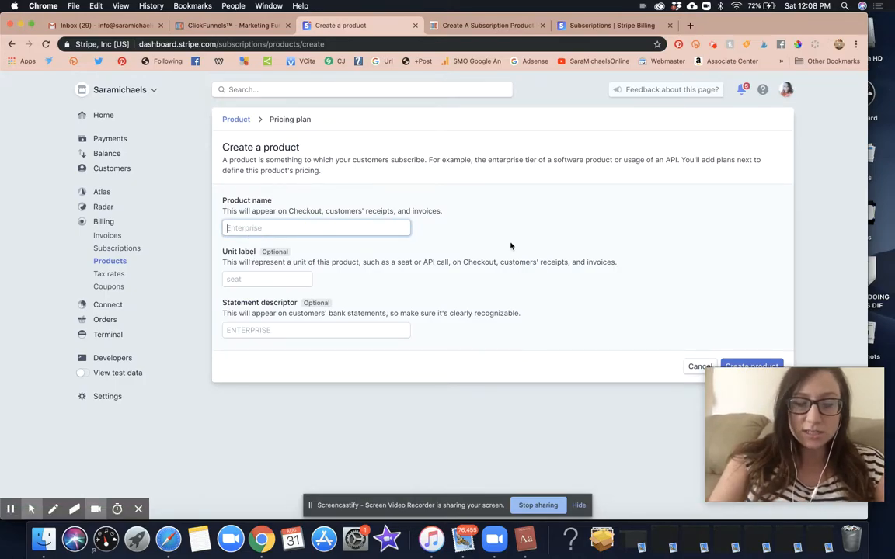
Name the new product WHAT THE TECH ANNUAL and create it.
{"action": "type", "text": "WHATTHE TECH"}
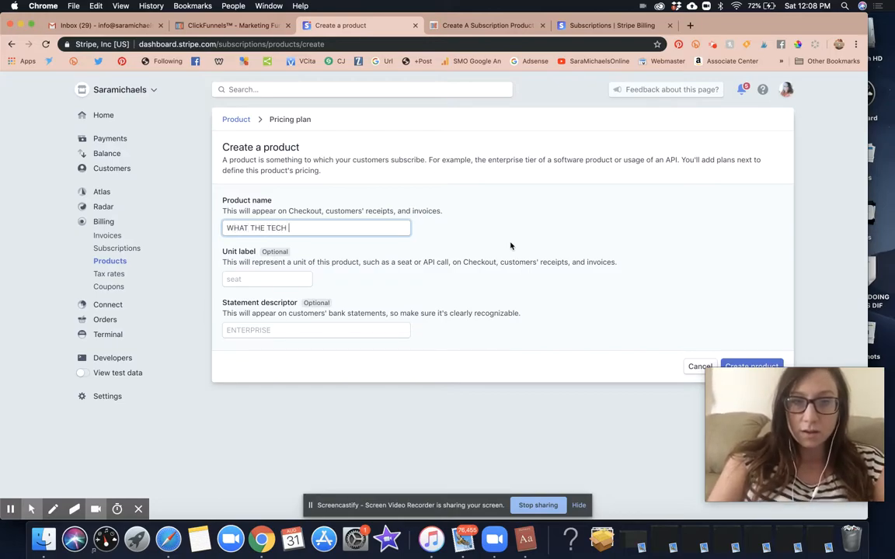
{"action": "type", "text": "ANNUAL"}
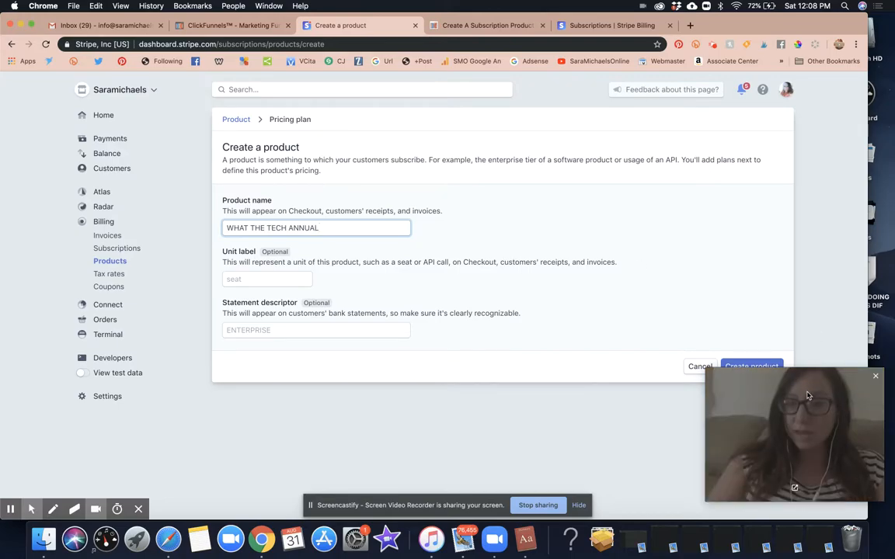
{"action": "left_click_drag", "start_coordinate": [792, 433], "coordinate": [104, 433]}
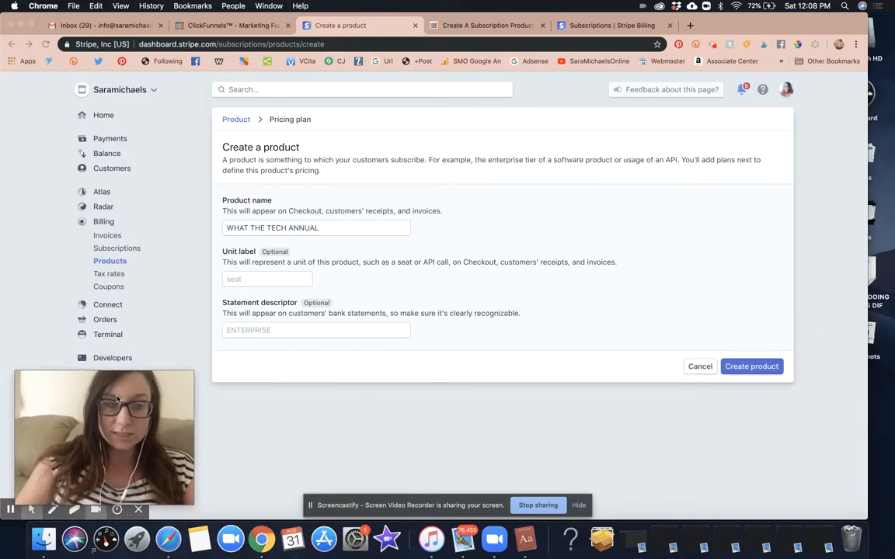
{"action": "left_click", "coordinate": [751, 366]}
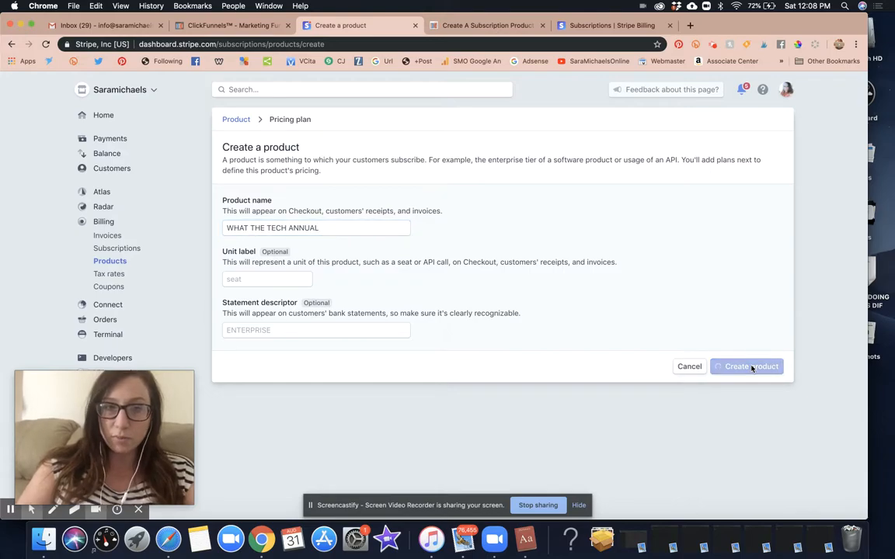
Enter Annual as the pricing plan nickname.
{"action": "left_click", "coordinate": [746, 367]}
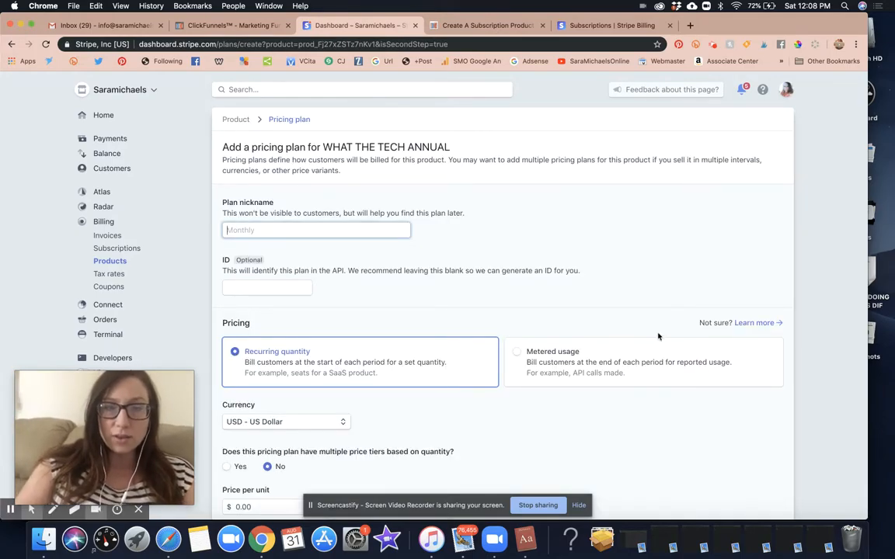
{"action": "type", "text": "W"}
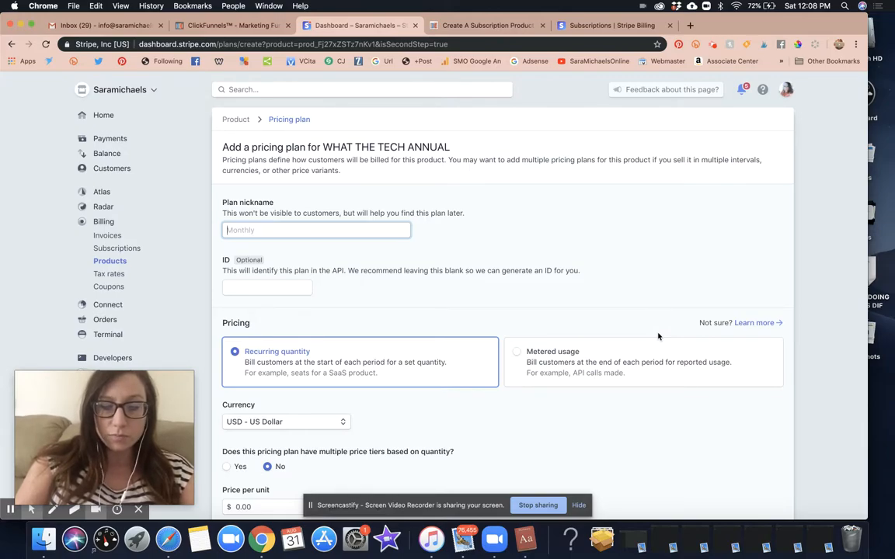
{"action": "type", "text": "WTT"}
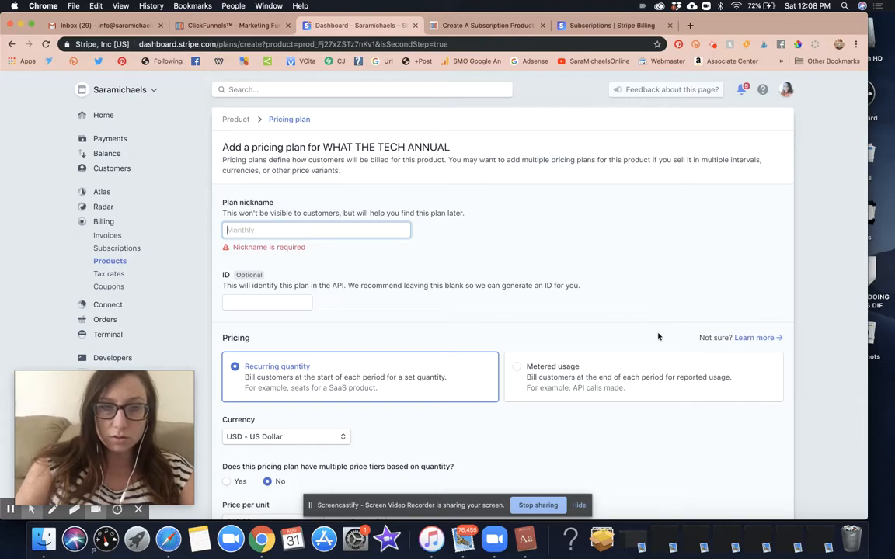
{"action": "type", "text": "Annual"}
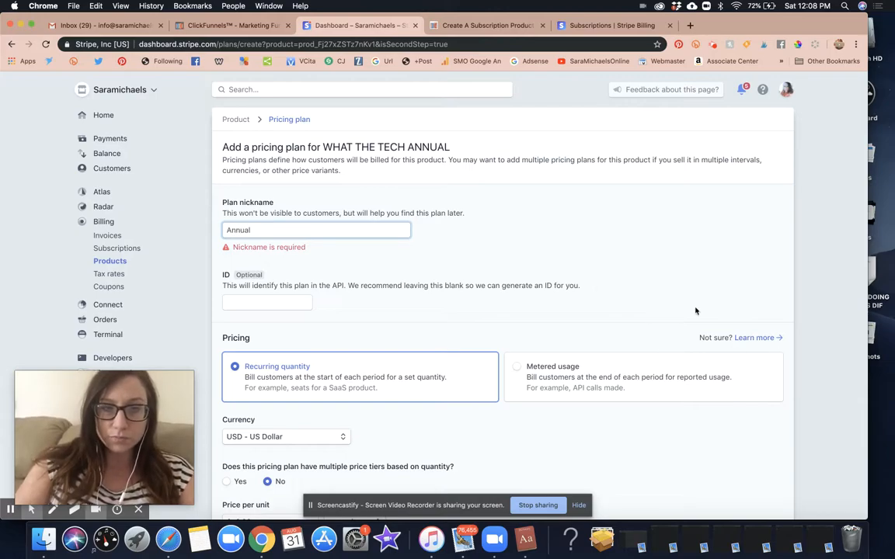
{"action": "left_click", "coordinate": [315, 230]}
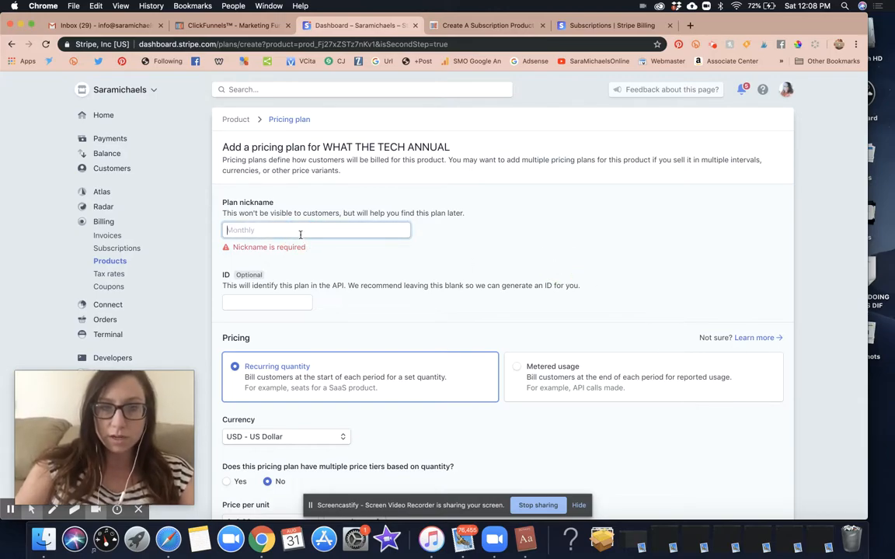
{"action": "type", "text": "Wh"}
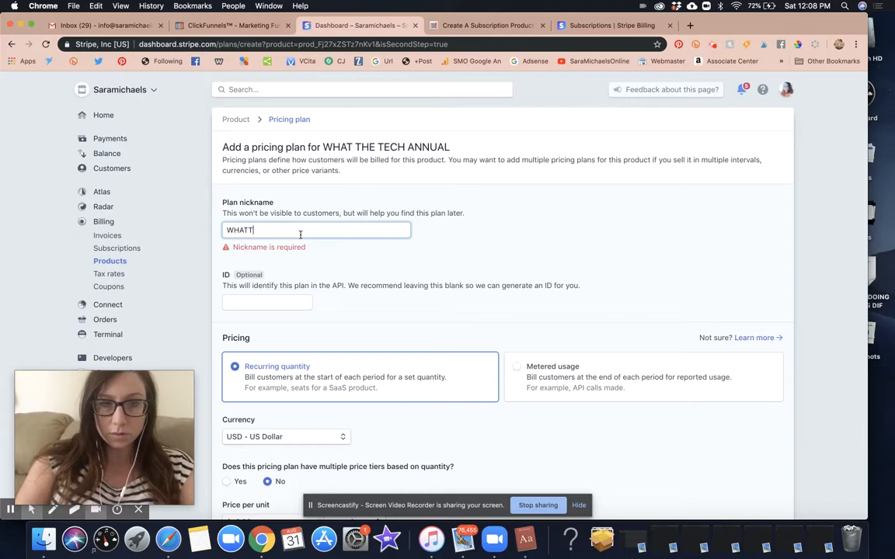
{"action": "type", "text": "WHAT THE"}
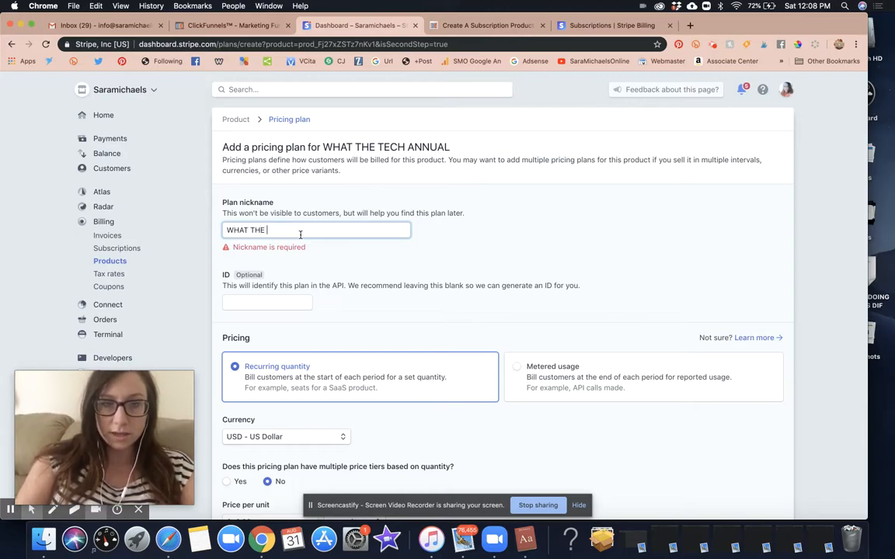
{"action": "type", "text": "TECH ANNUAL"}
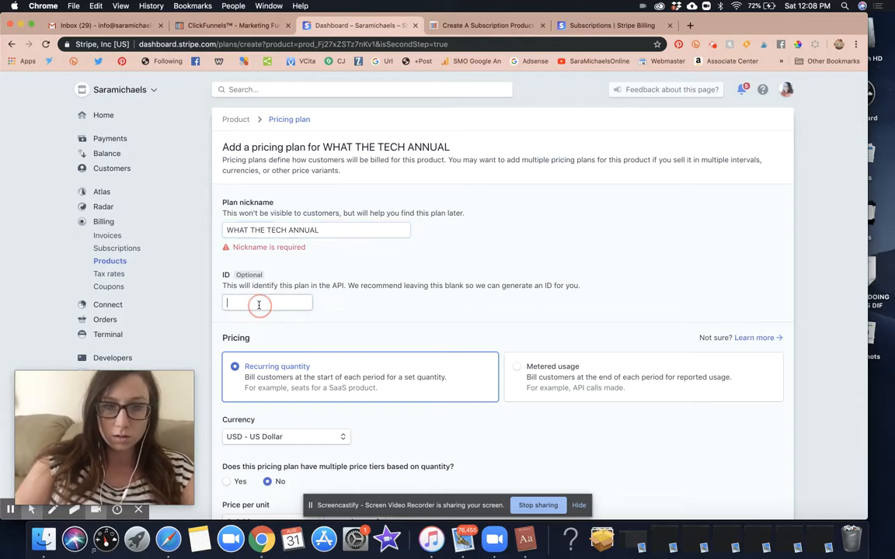
{"action": "left_click", "coordinate": [336, 229]}
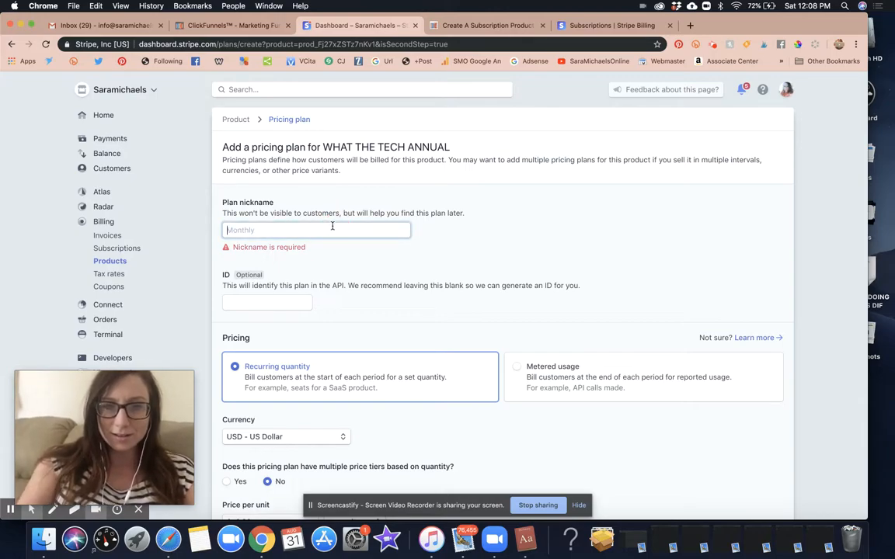
{"action": "type", "text": "Annual"}
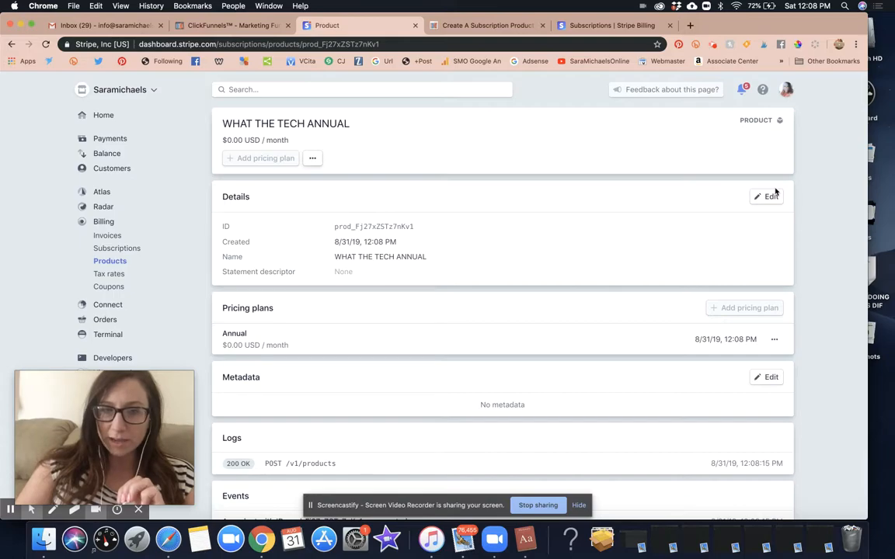
Close the Edit product details dialog without making changes.
{"action": "left_click", "coordinate": [766, 196]}
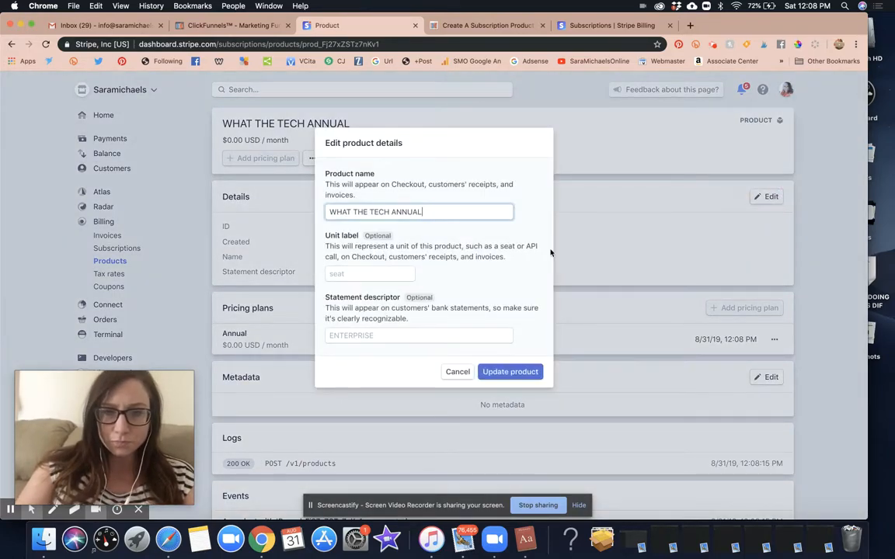
{"action": "left_click", "coordinate": [457, 372]}
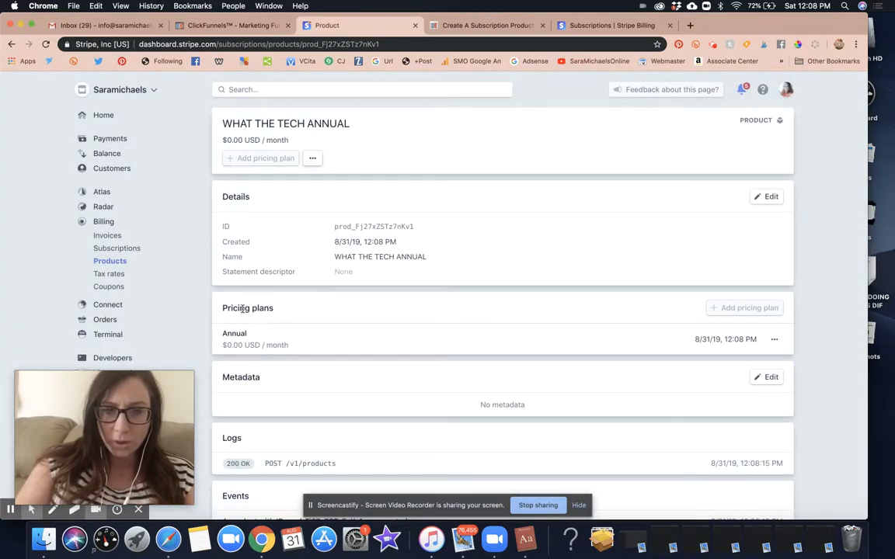
{"action": "scroll", "scroll_direction": "down", "scroll_amount": 3}
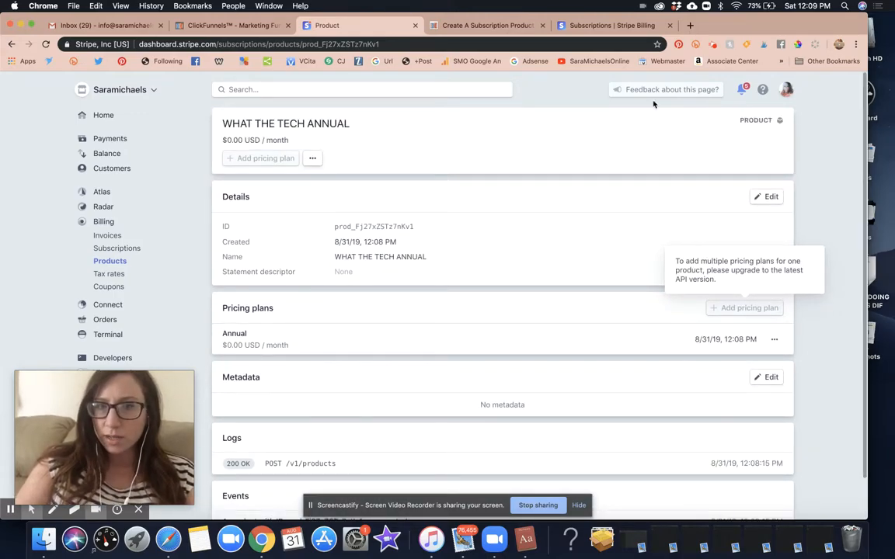
{"action": "left_click", "coordinate": [313, 159]}
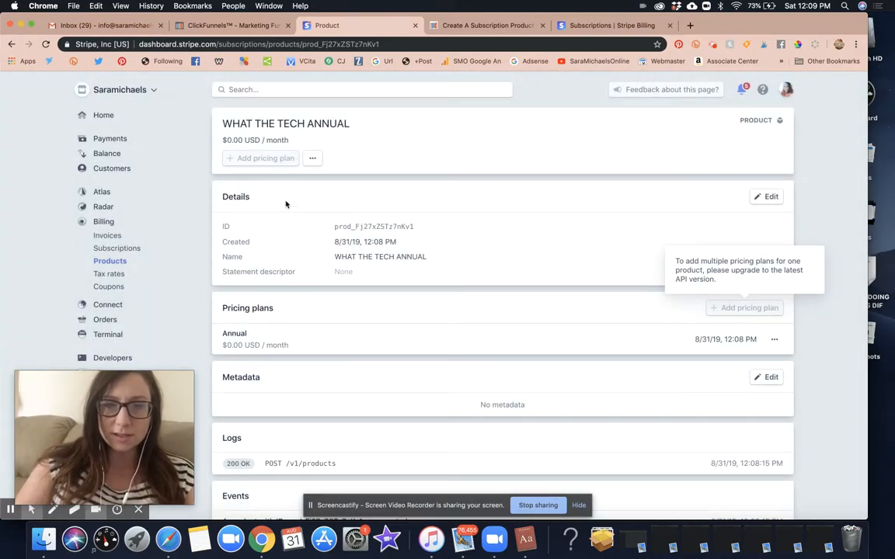
{"action": "mouse_move", "coordinate": [732, 189]}
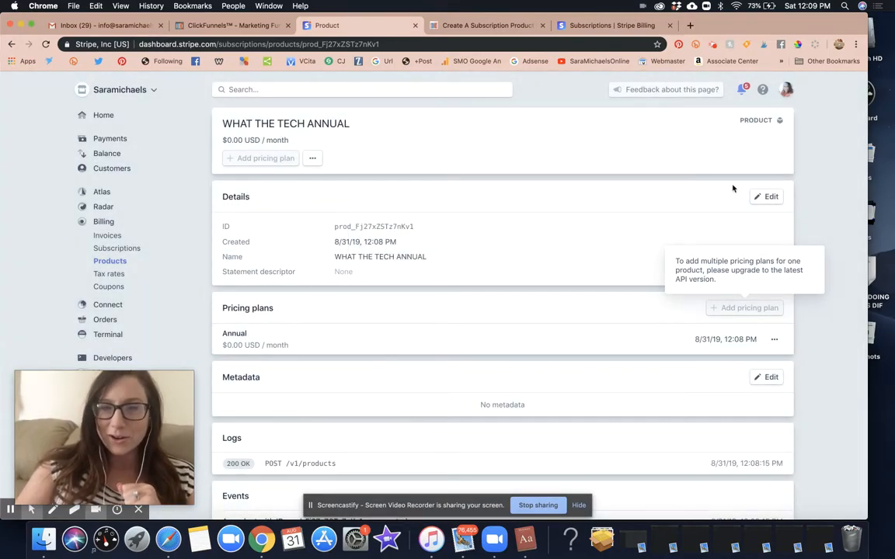
Create another WHAT THE TECH ANNUAL product and continue to its pricing plan.
{"action": "left_click", "coordinate": [109, 261]}
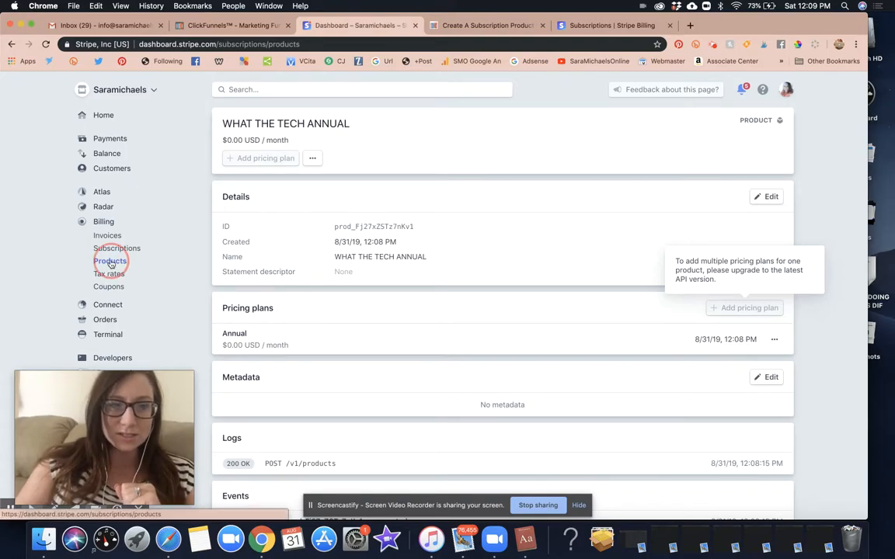
{"action": "left_click", "coordinate": [110, 260]}
{"action": "type", "text": "W"}
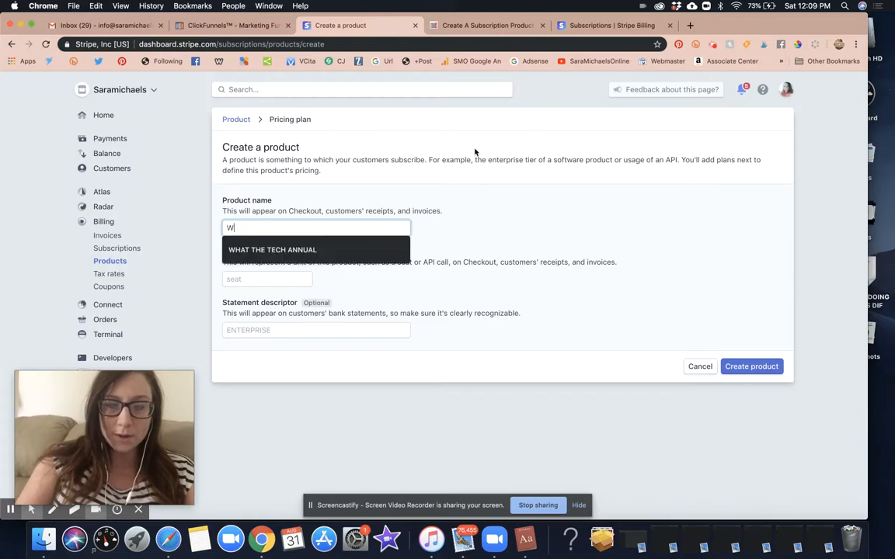
{"action": "type", "text": "HAT THE TECH ANNUAL"}
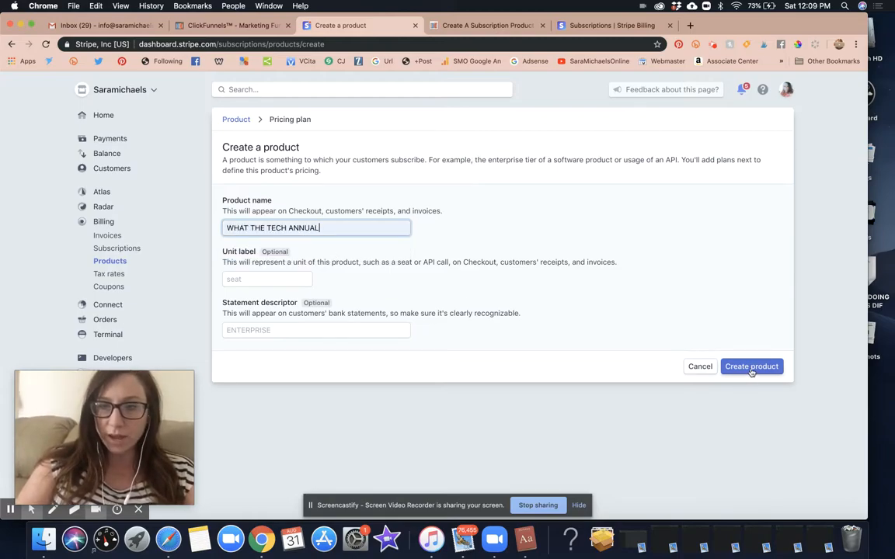
{"action": "left_click", "coordinate": [751, 367]}
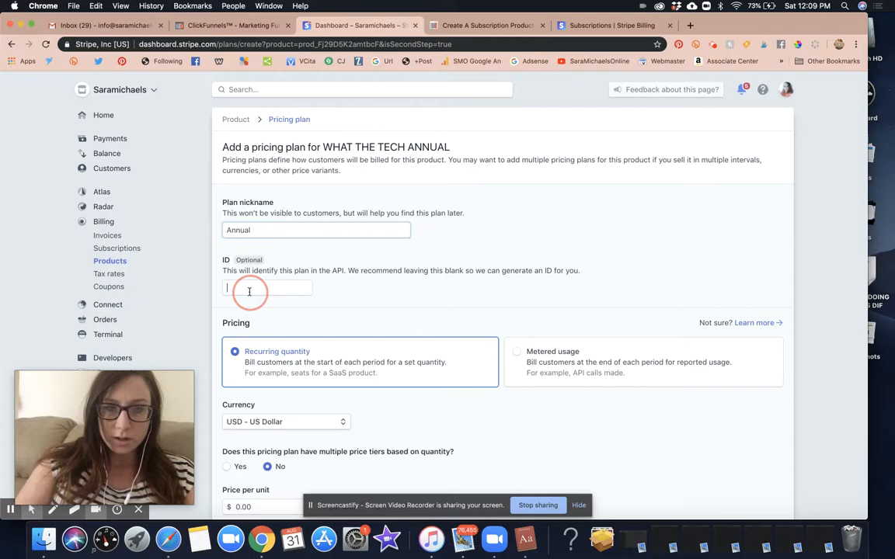
Price the Annual plan at 597.00 per unit, billed Yearly, and add it.
{"action": "scroll", "scroll_direction": "down", "scroll_amount": 3}
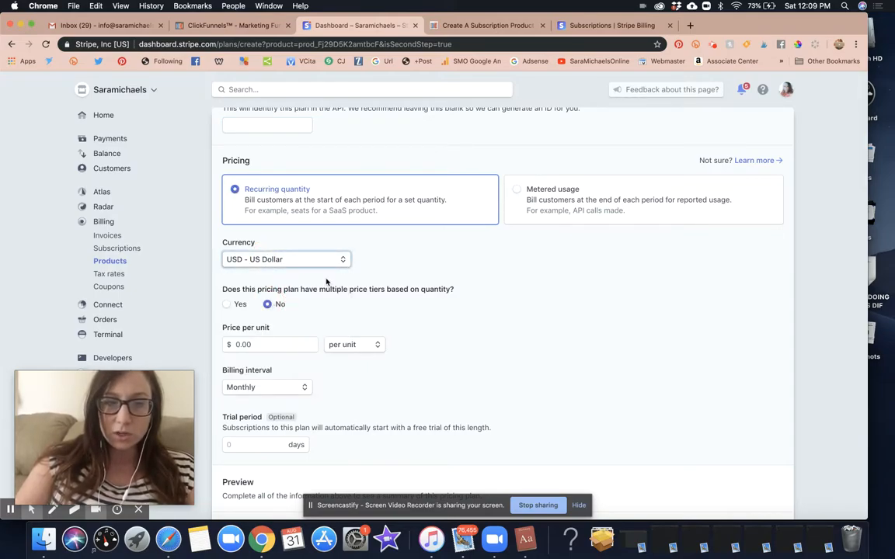
{"action": "mouse_move", "coordinate": [388, 303]}
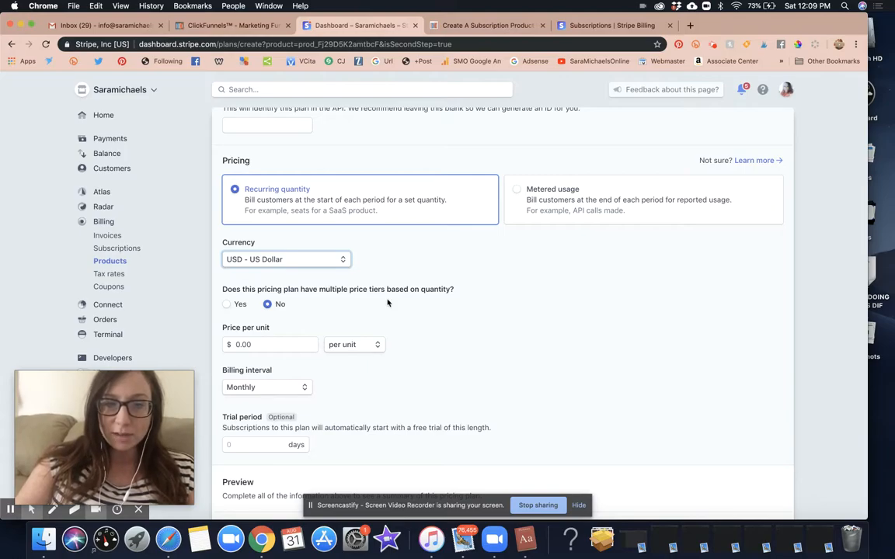
{"action": "scroll", "scroll_direction": "down", "scroll_amount": 3}
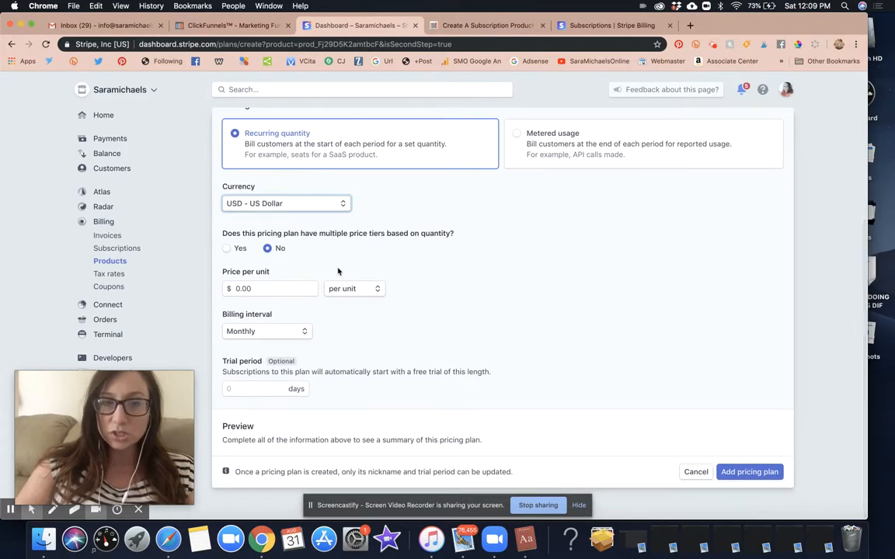
{"action": "left_click", "coordinate": [268, 289]}
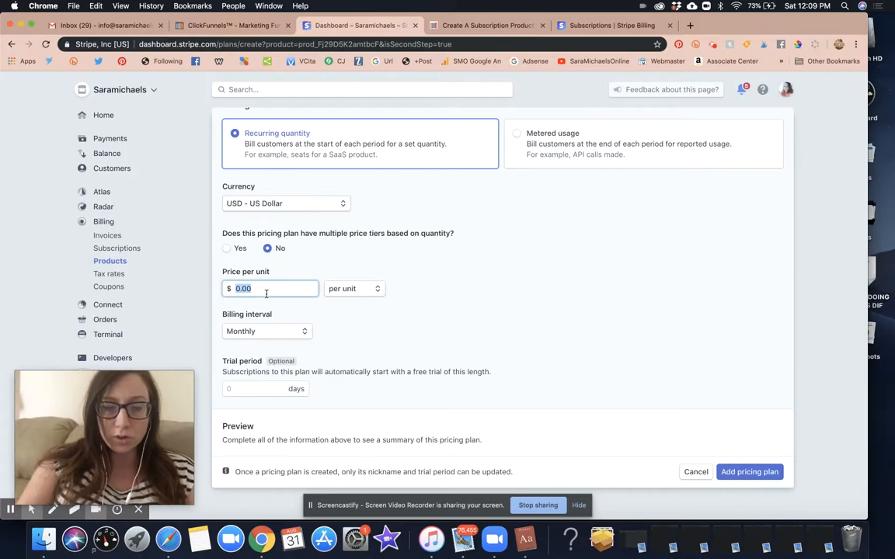
{"action": "type", "text": "597.00"}
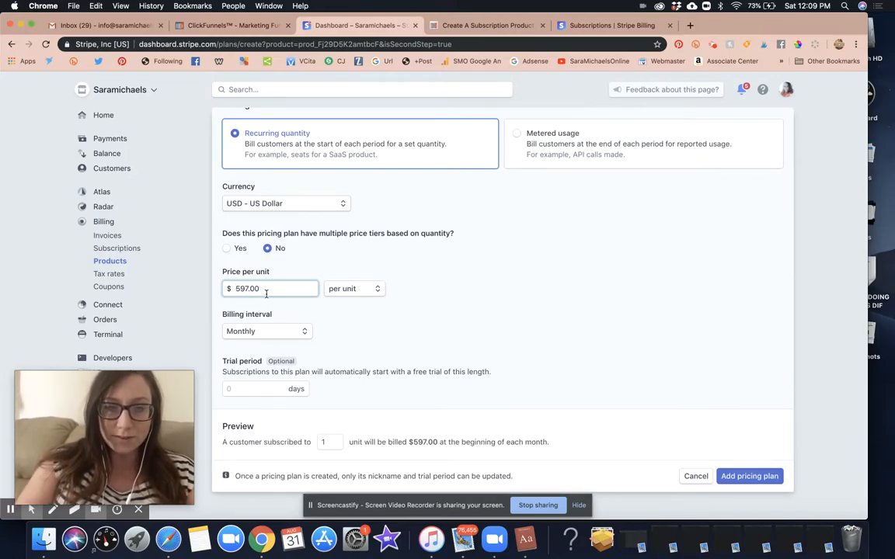
{"action": "left_click", "coordinate": [267, 331]}
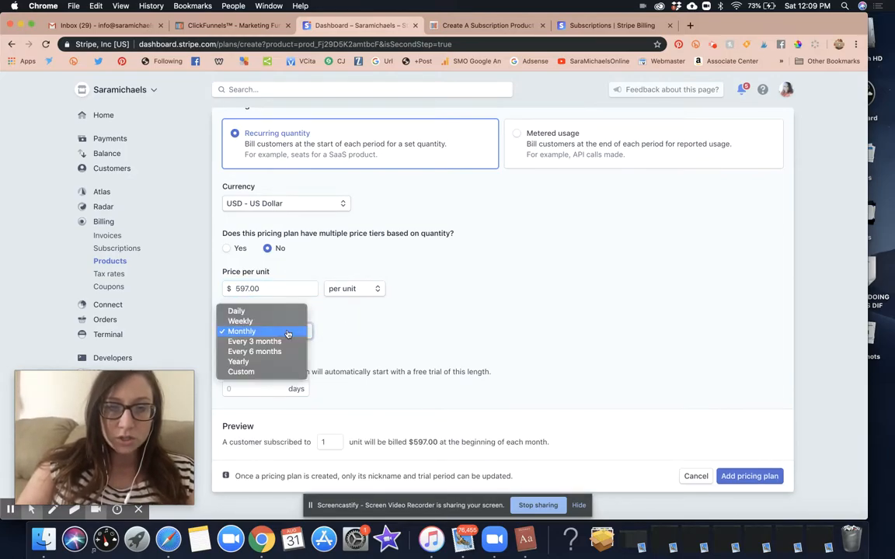
{"action": "mouse_move", "coordinate": [240, 361]}
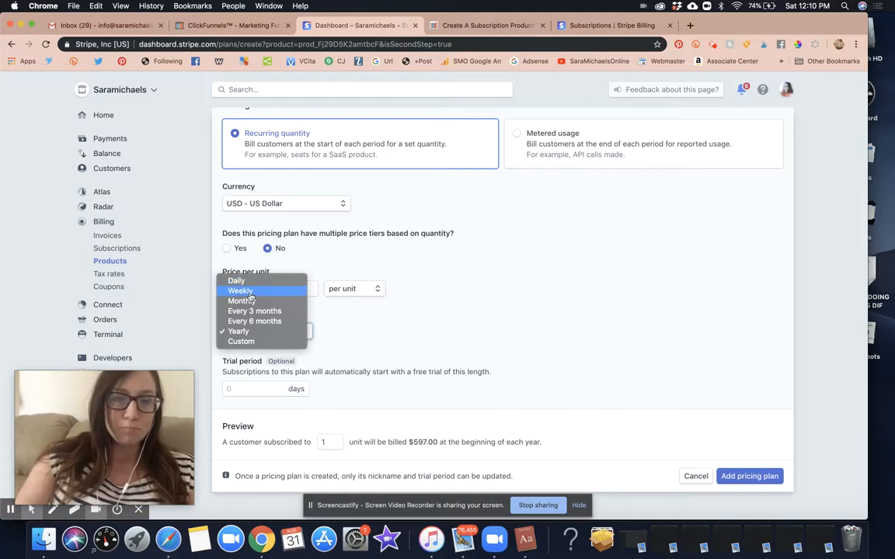
{"action": "mouse_move", "coordinate": [255, 311]}
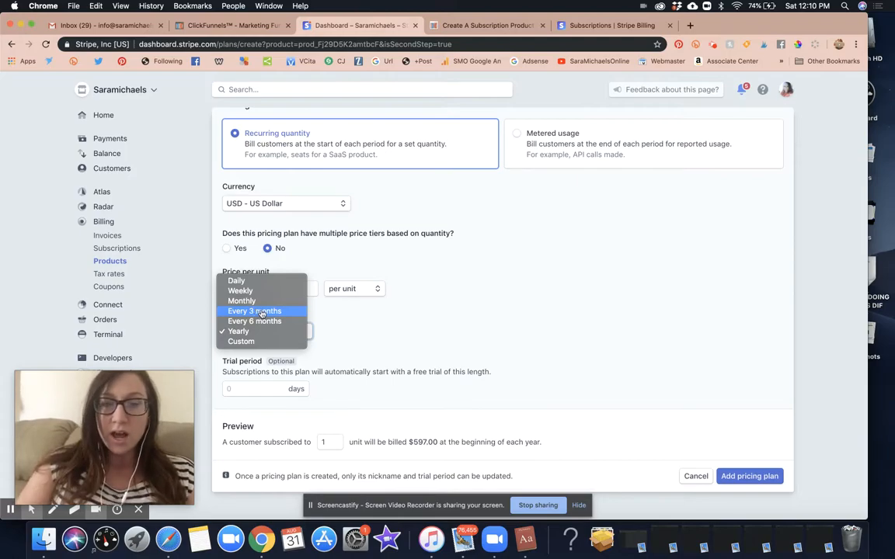
{"action": "left_click", "coordinate": [238, 331]}
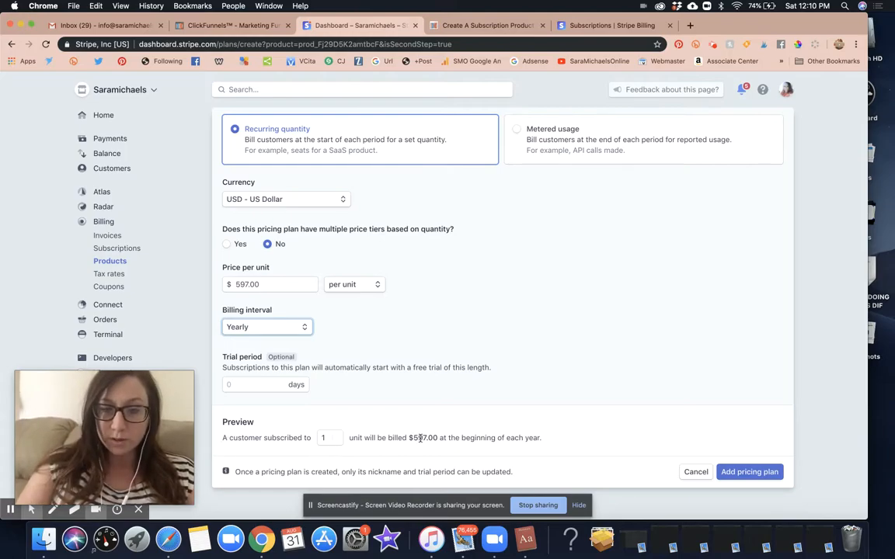
{"action": "mouse_move", "coordinate": [544, 428]}
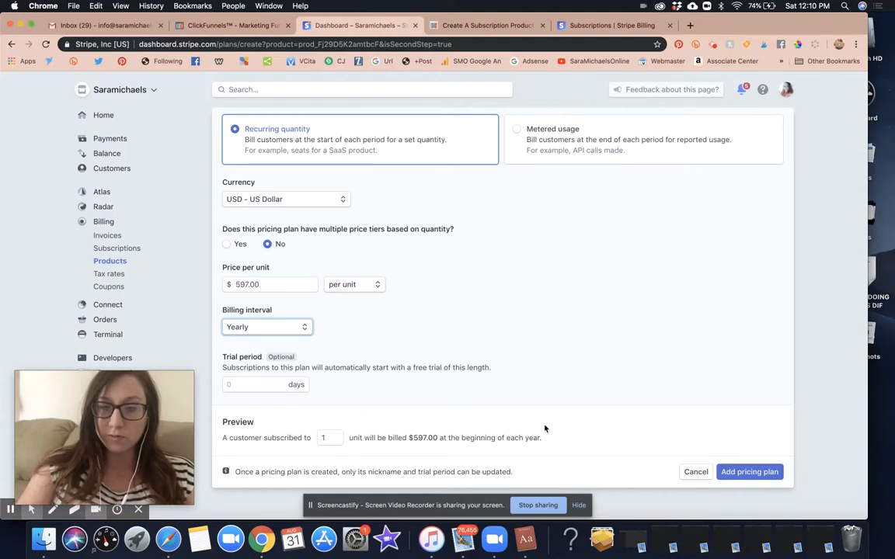
{"action": "left_click", "coordinate": [750, 472]}
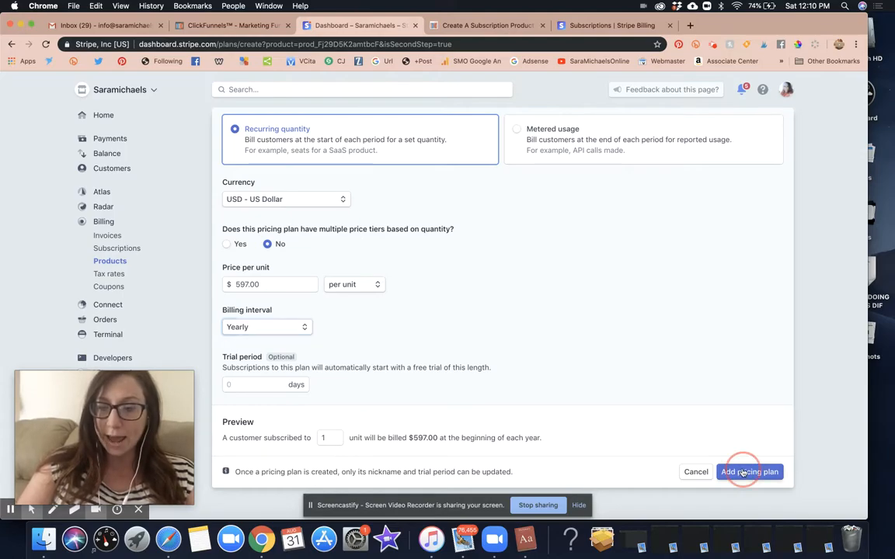
{"action": "left_click", "coordinate": [752, 471]}
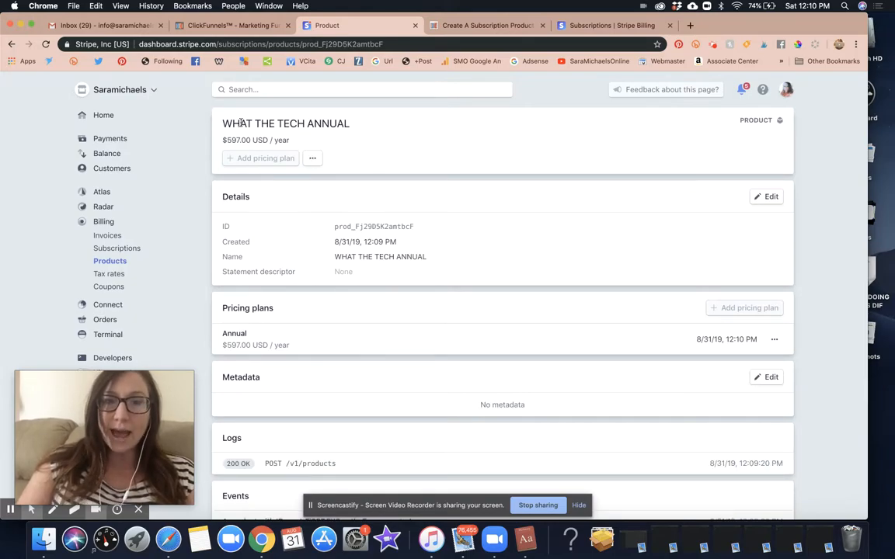
Reopen What The Tech?! Membership from the four-product list to check its $97.00 monthly plan.
{"action": "scroll", "scroll_direction": "down", "scroll_amount": 3}
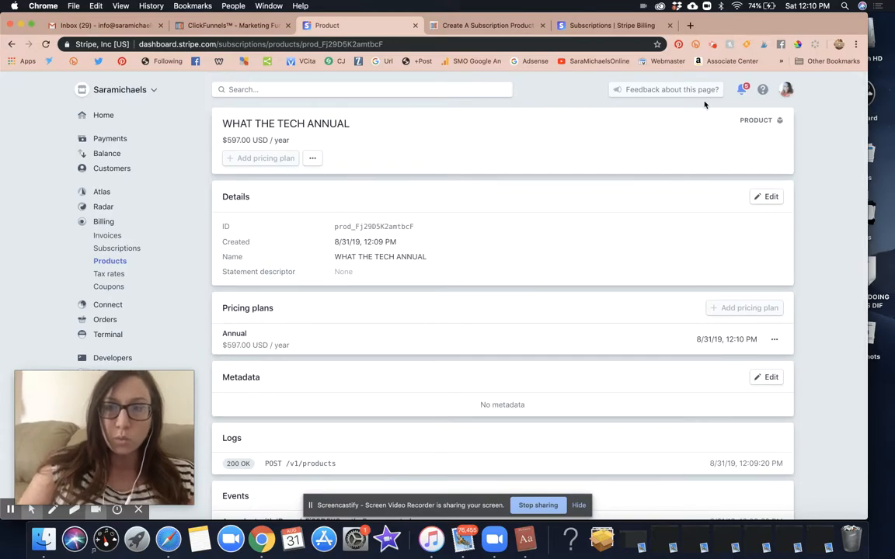
{"action": "scroll", "scroll_direction": "down", "scroll_amount": 3}
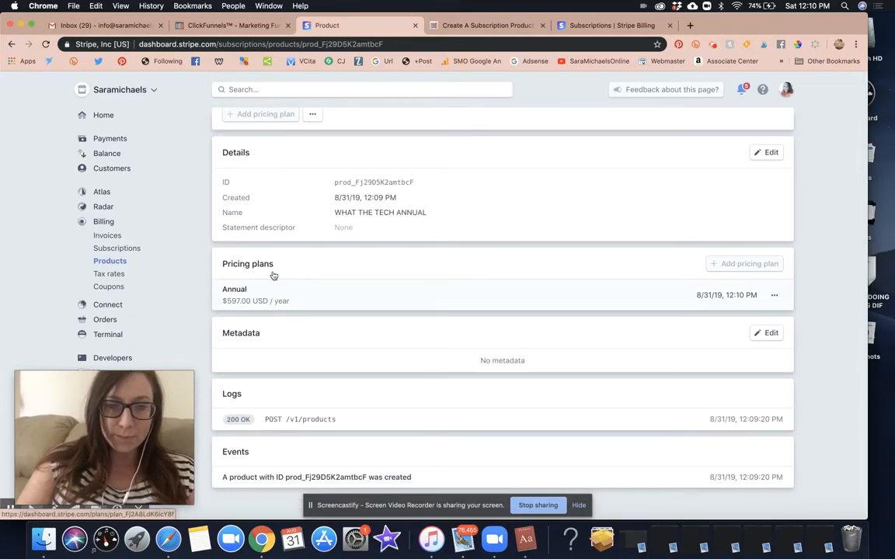
{"action": "left_click", "coordinate": [109, 260]}
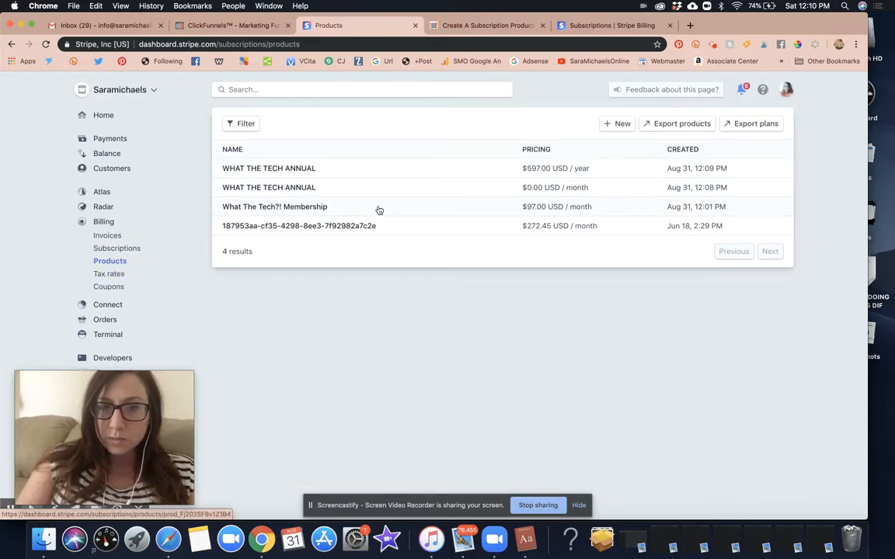
{"action": "left_click", "coordinate": [274, 205]}
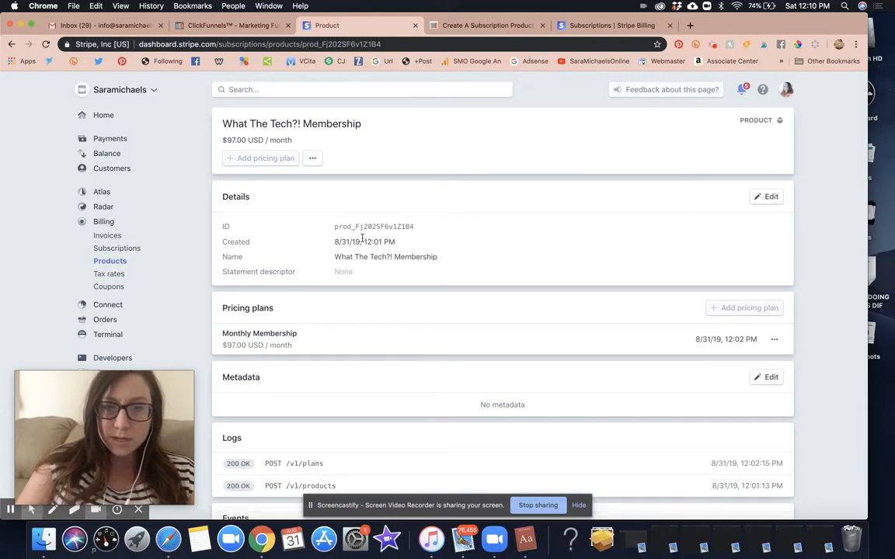
{"action": "scroll", "scroll_direction": "down", "scroll_amount": 3}
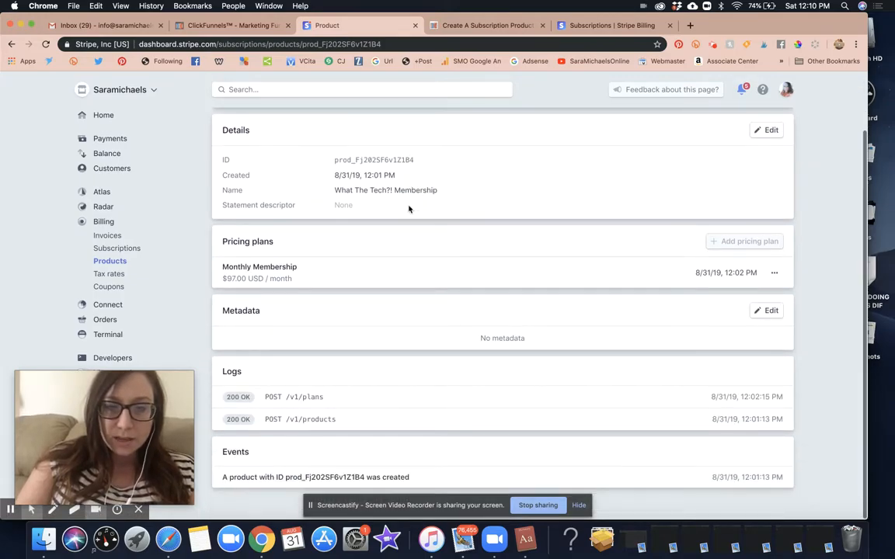
{"action": "mouse_move", "coordinate": [356, 228]}
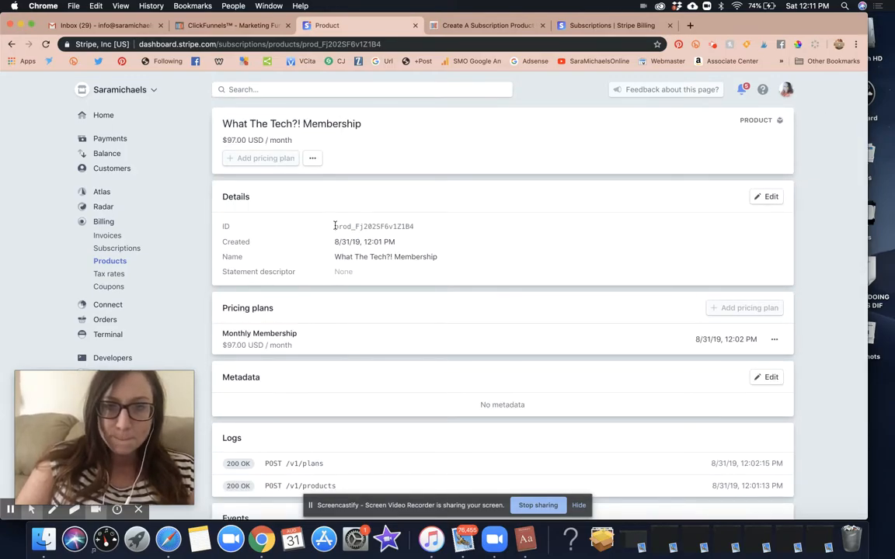
{"action": "mouse_move", "coordinate": [494, 228]}
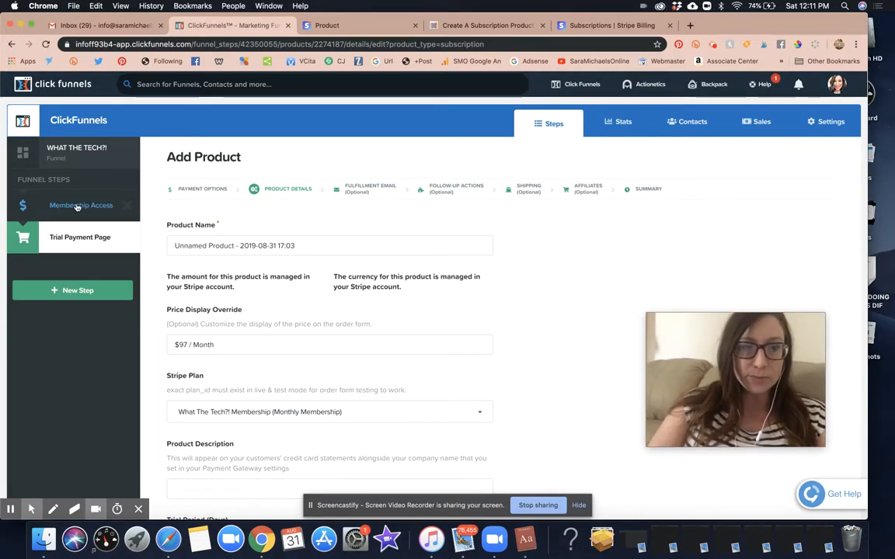
Open the Trial Payment Page step's products, listing one unnamed $0.00 product.
{"action": "left_click", "coordinate": [82, 205]}
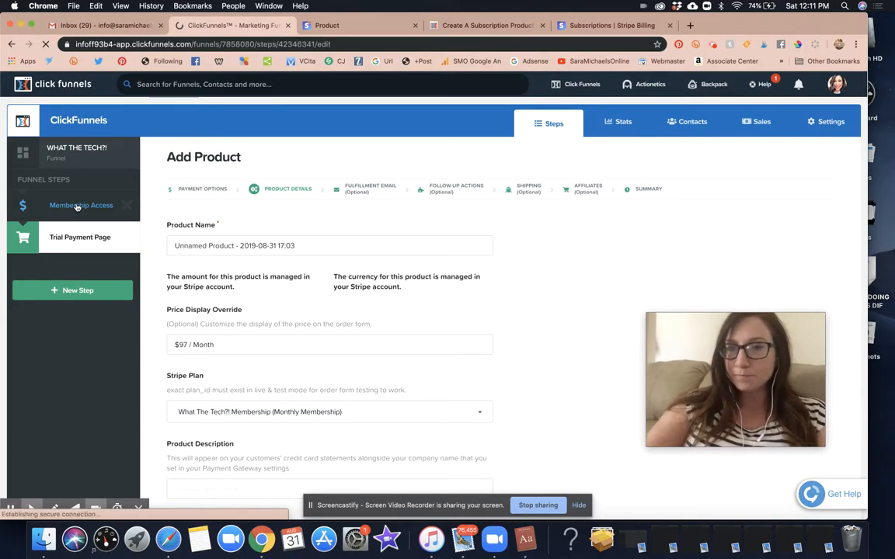
{"action": "left_click", "coordinate": [81, 205]}
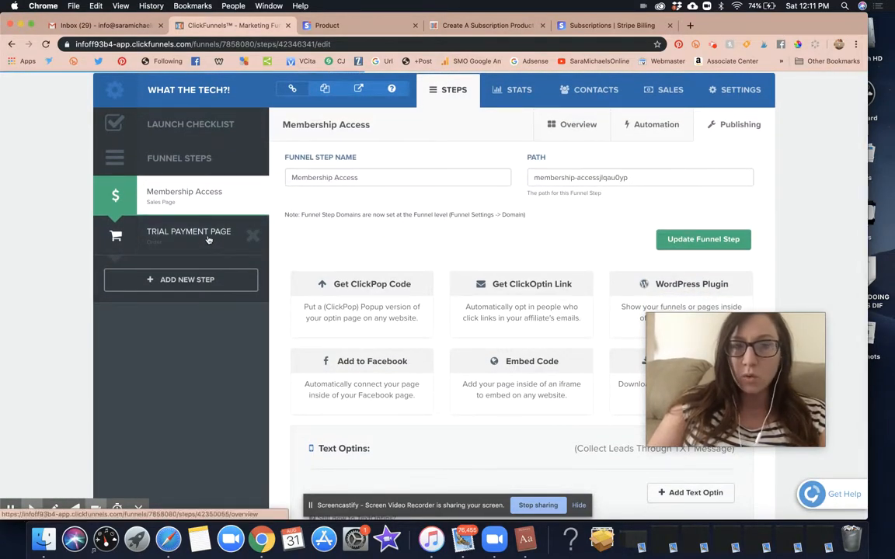
{"action": "left_click", "coordinate": [188, 231]}
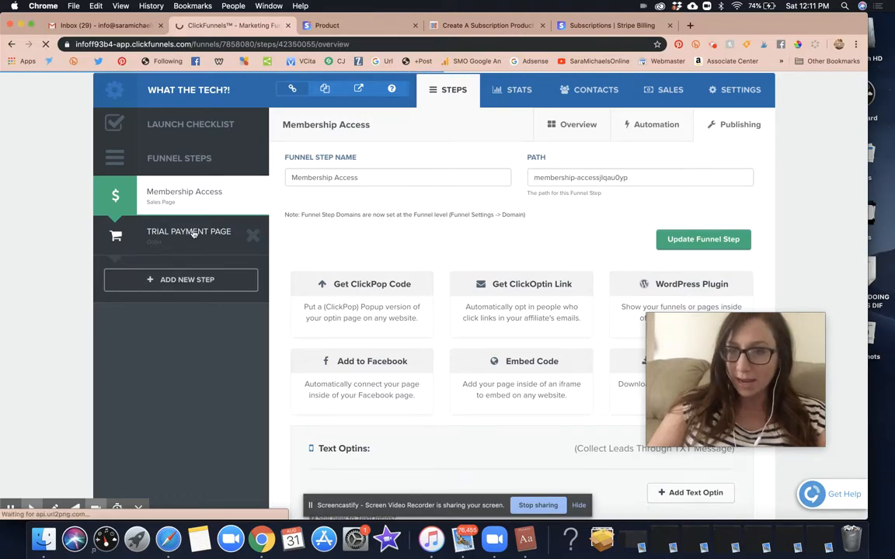
{"action": "left_click", "coordinate": [189, 232]}
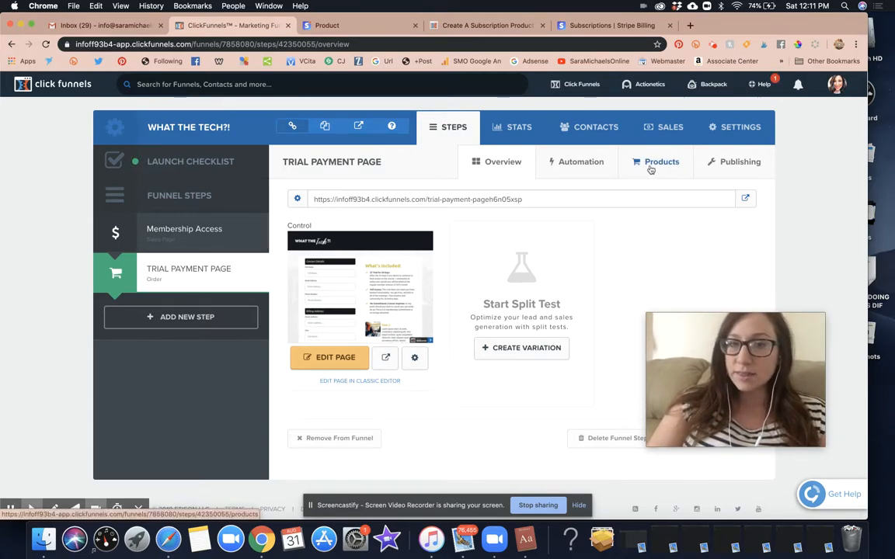
{"action": "mouse_move", "coordinate": [642, 165]}
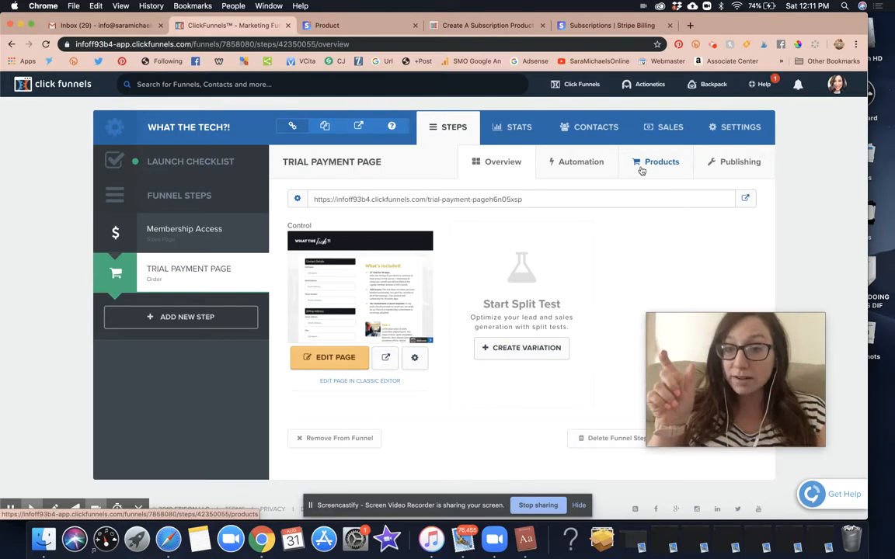
{"action": "left_click", "coordinate": [185, 234]}
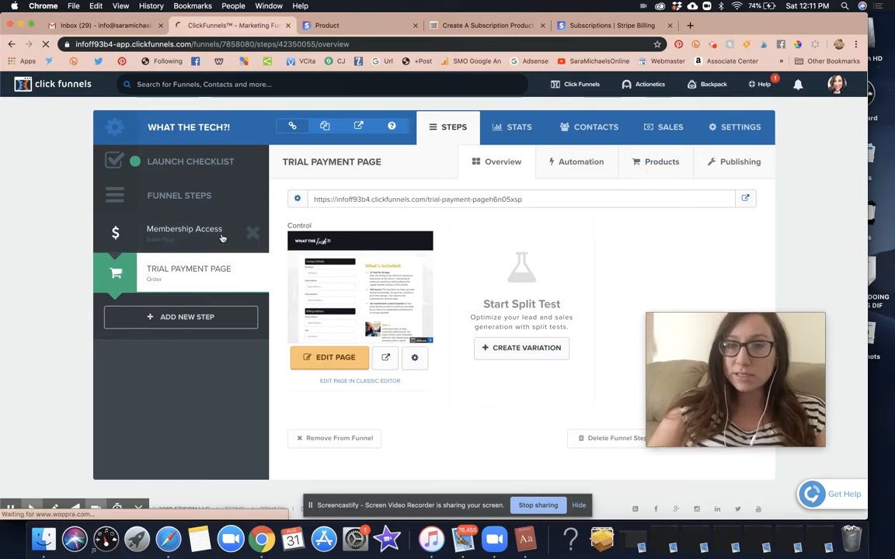
{"action": "left_click", "coordinate": [184, 233]}
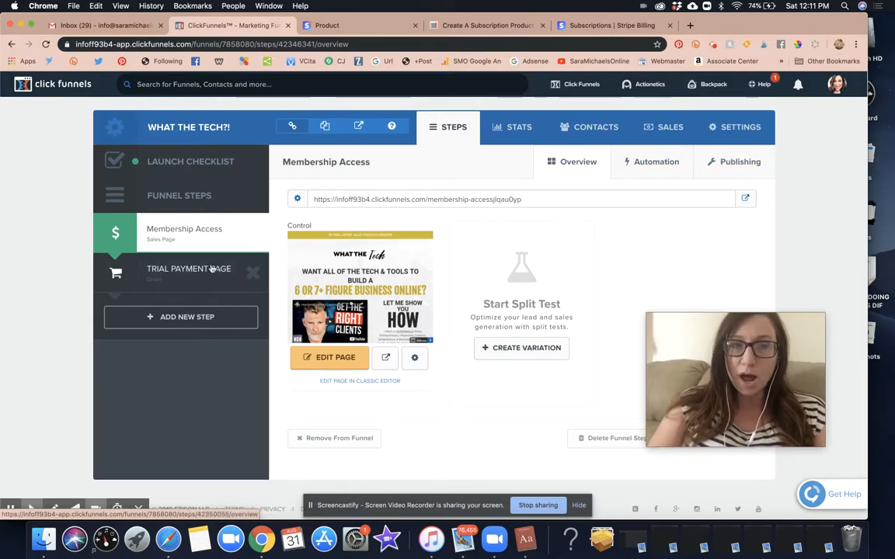
{"action": "left_click", "coordinate": [188, 268]}
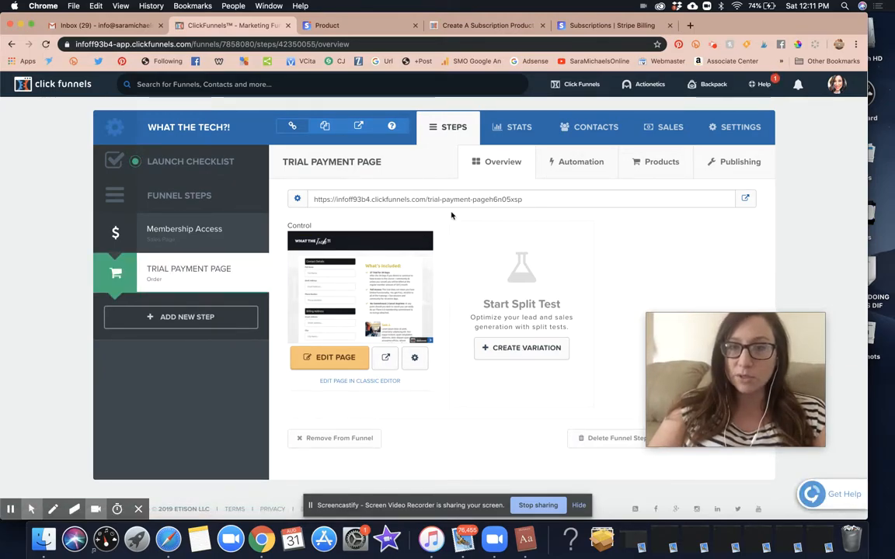
{"action": "left_click", "coordinate": [662, 161]}
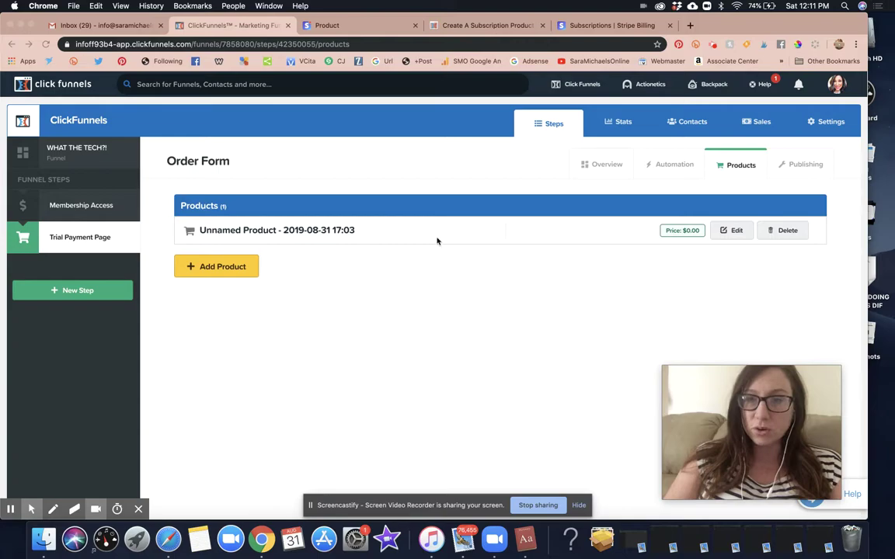
Add a Stripe-paid Subscription product to the order form and save it.
{"action": "left_click", "coordinate": [216, 267]}
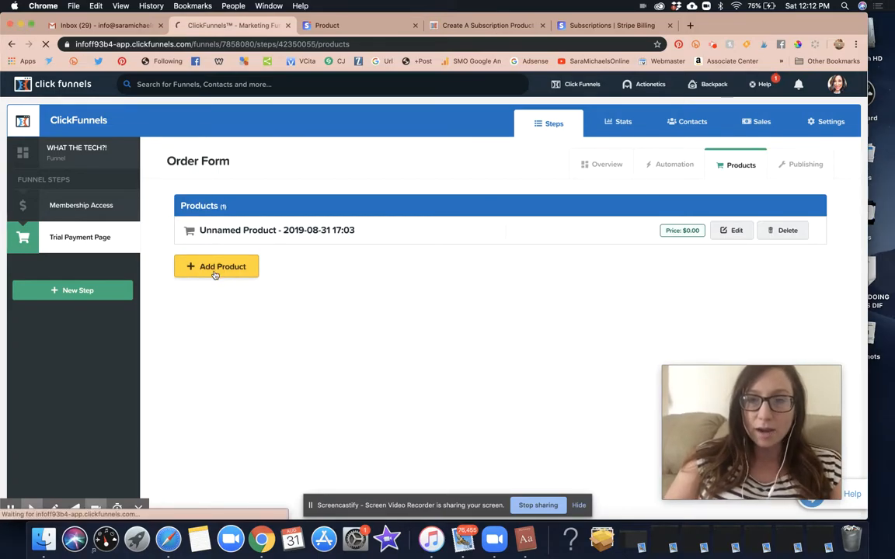
{"action": "left_click", "coordinate": [217, 266]}
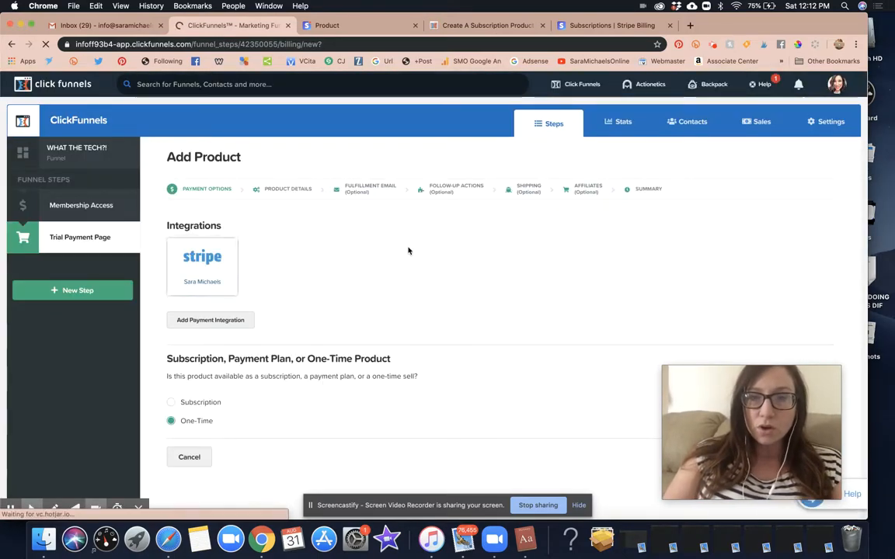
{"action": "scroll", "scroll_direction": "down", "scroll_amount": 3}
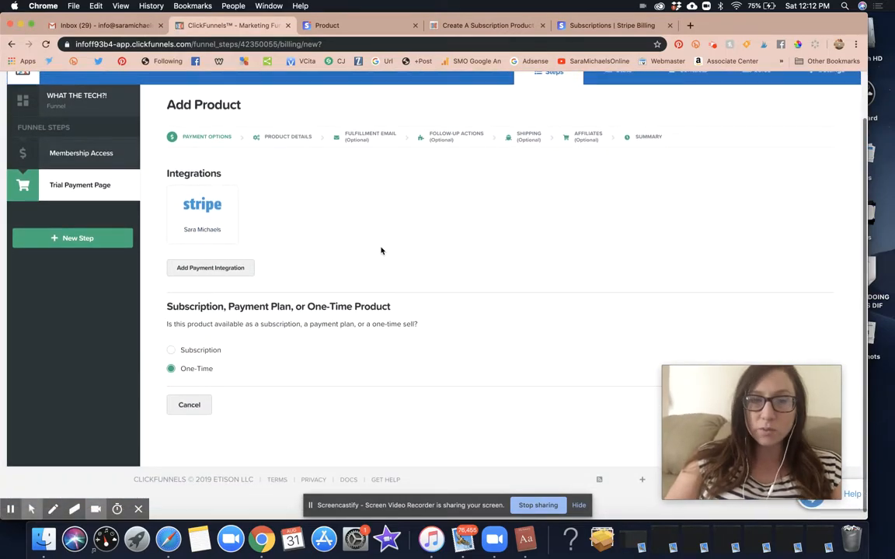
{"action": "left_click", "coordinate": [202, 214]}
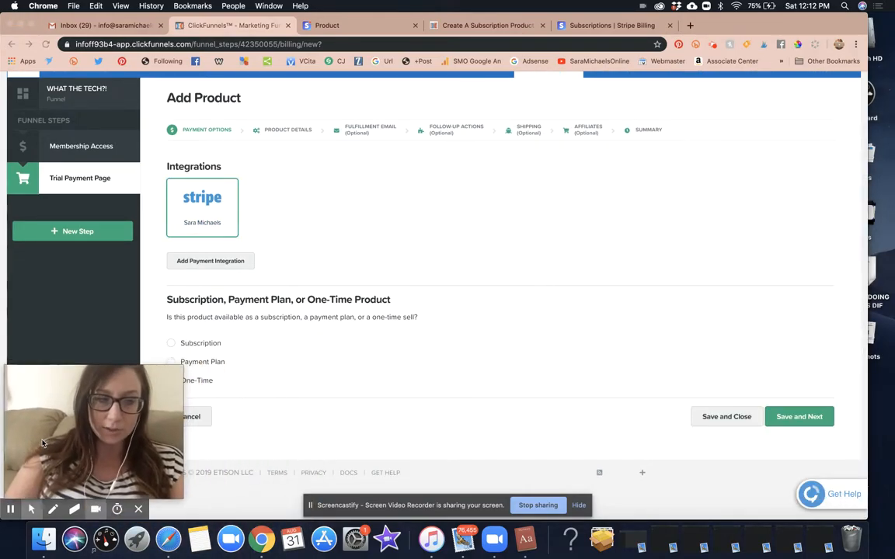
{"action": "left_click", "coordinate": [171, 380]}
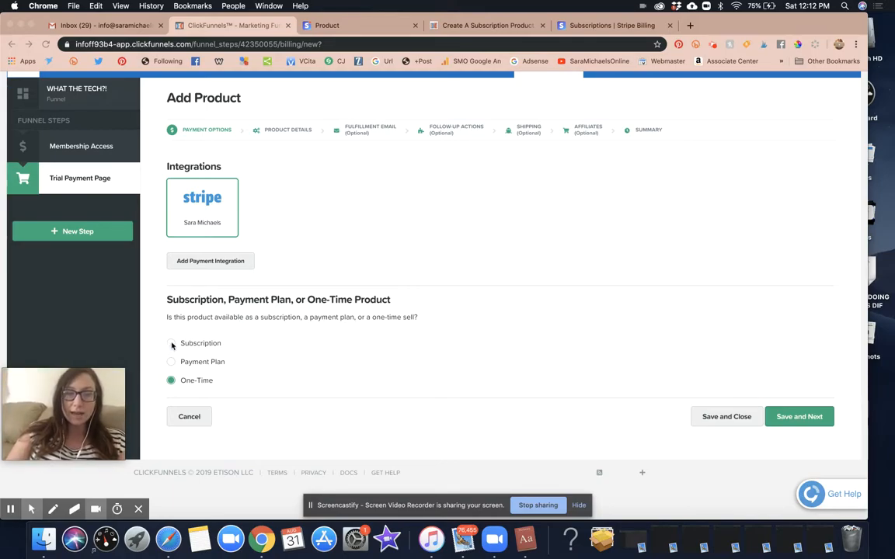
{"action": "left_click", "coordinate": [171, 344]}
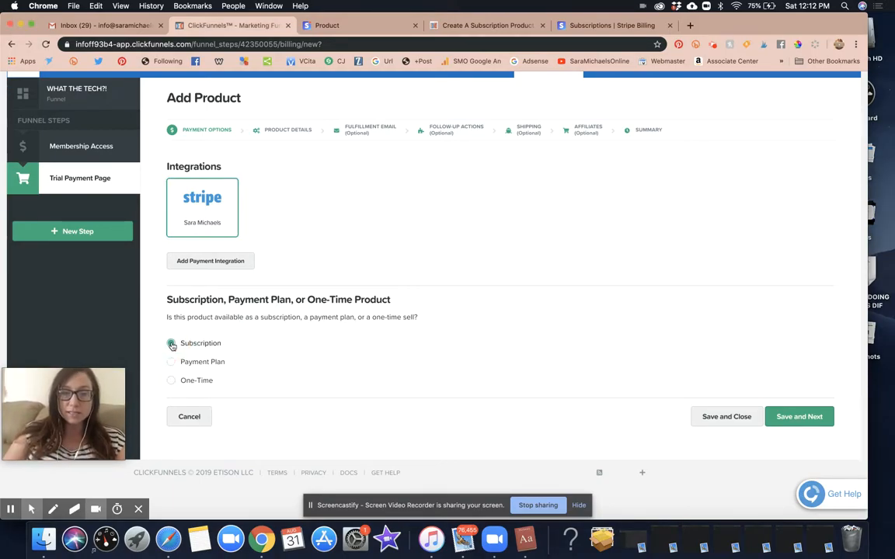
{"action": "left_click", "coordinate": [171, 343]}
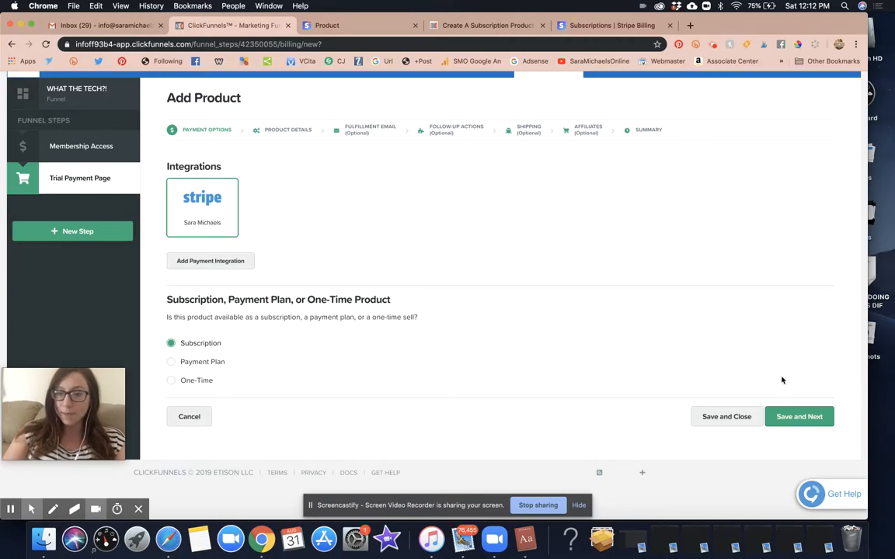
{"action": "left_click", "coordinate": [799, 417]}
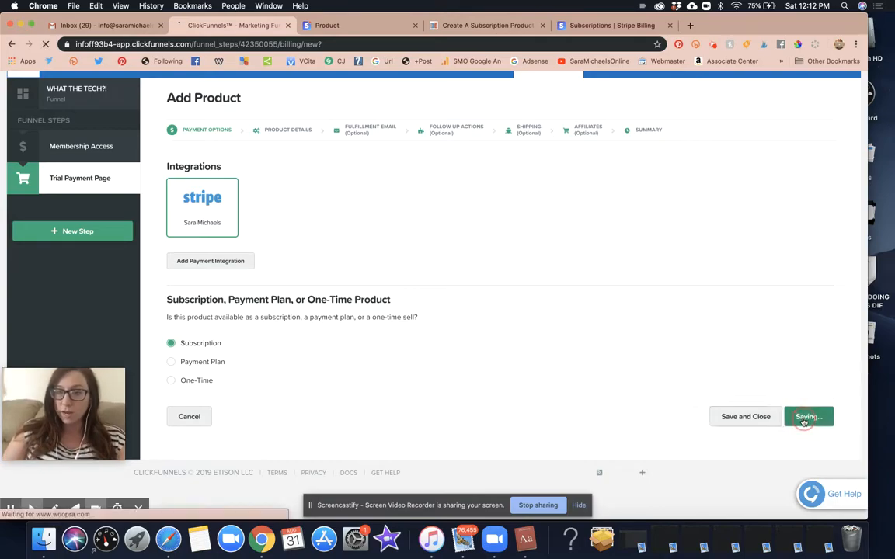
{"action": "left_click", "coordinate": [808, 417]}
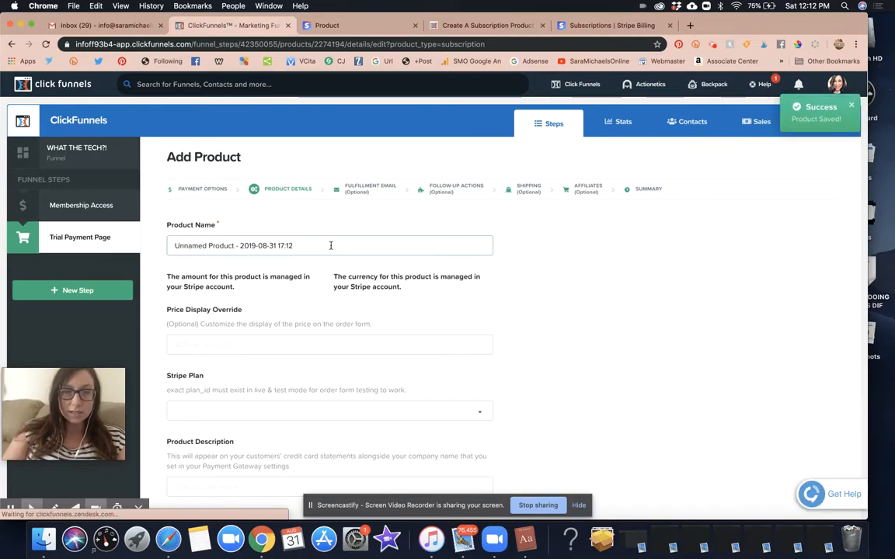
Rename the product to 'What the Tech?! Monthly Membership'.
{"action": "scroll", "scroll_direction": "down", "scroll_amount": 3}
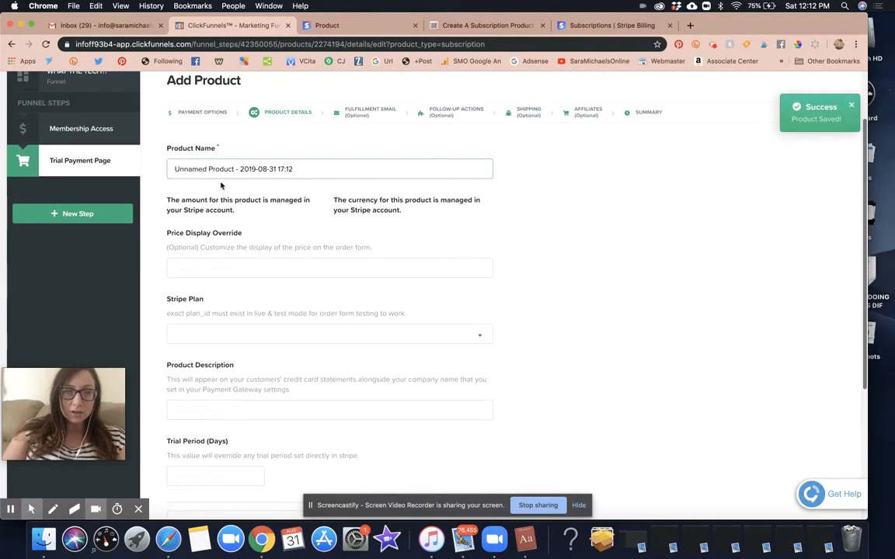
{"action": "triple_click", "coordinate": [225, 168]}
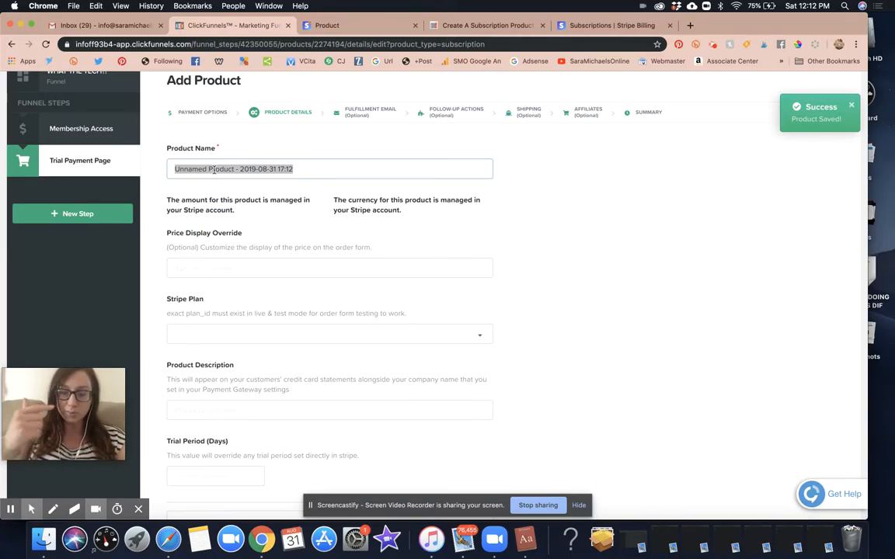
{"action": "type", "text": "What the Tech?!"}
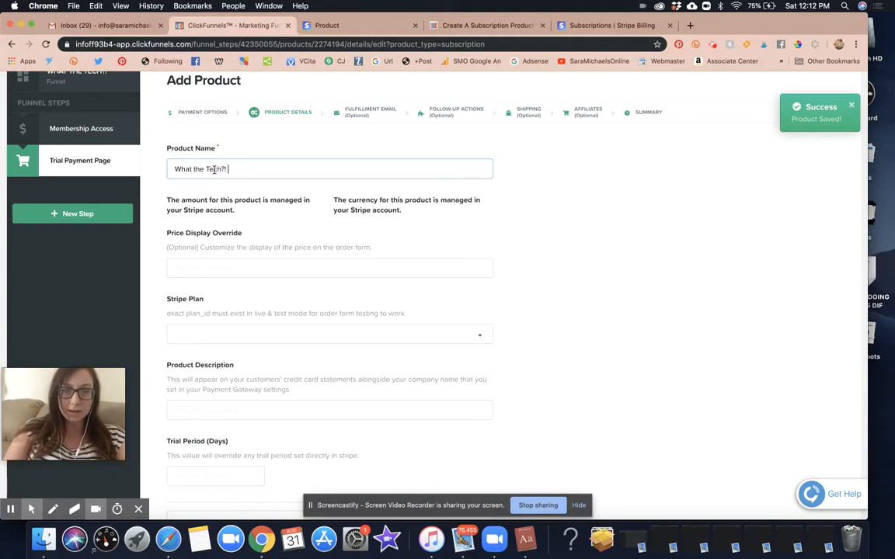
{"action": "type", "text": "Monthly Membership"}
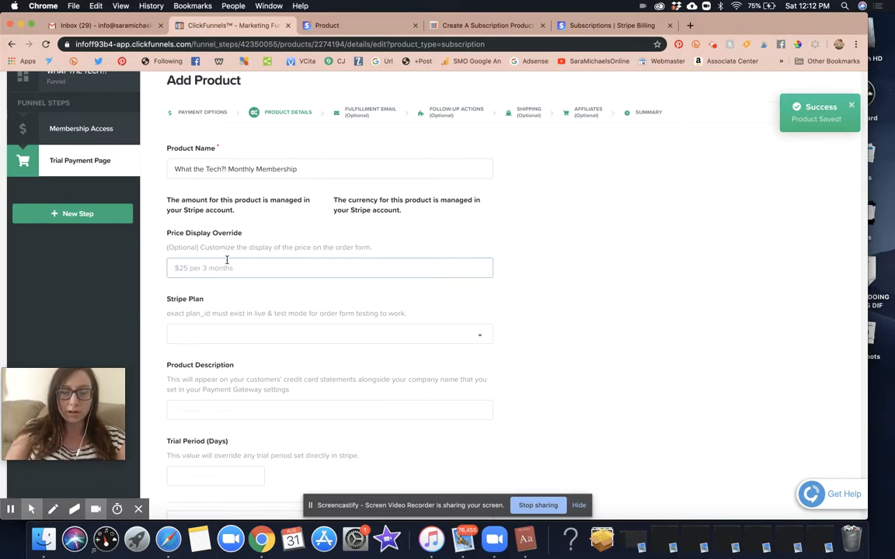
Enter '$97 / month' as the Price Display Override.
{"action": "type", "text": "$9"}
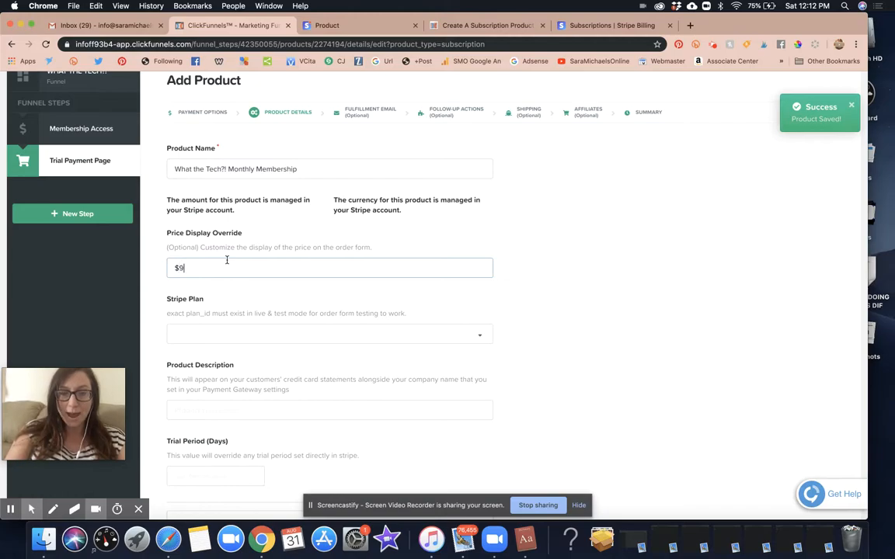
{"action": "type", "text": "7"}
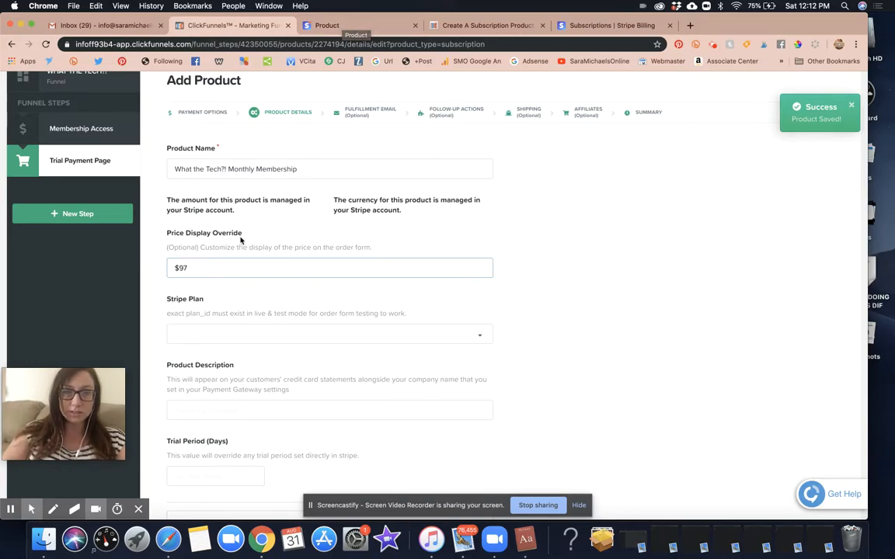
{"action": "type", "text": "/"}
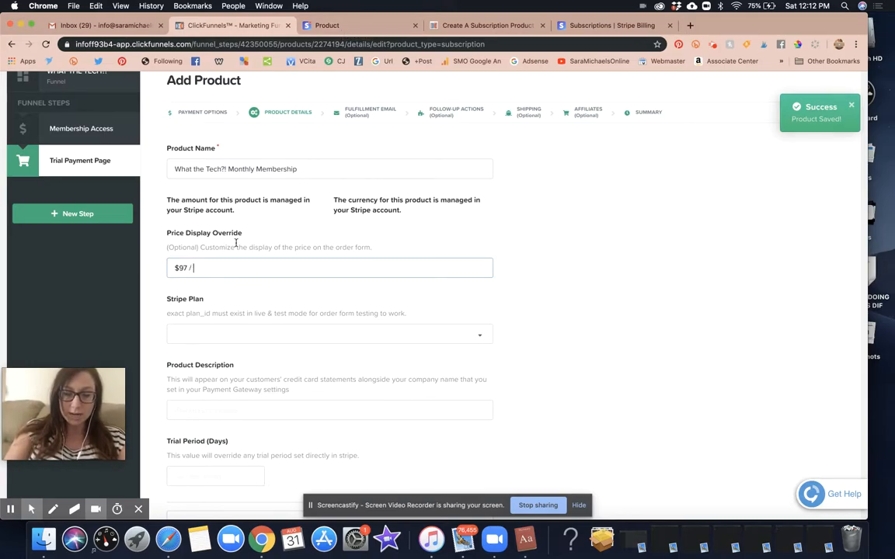
{"action": "type", "text": "month"}
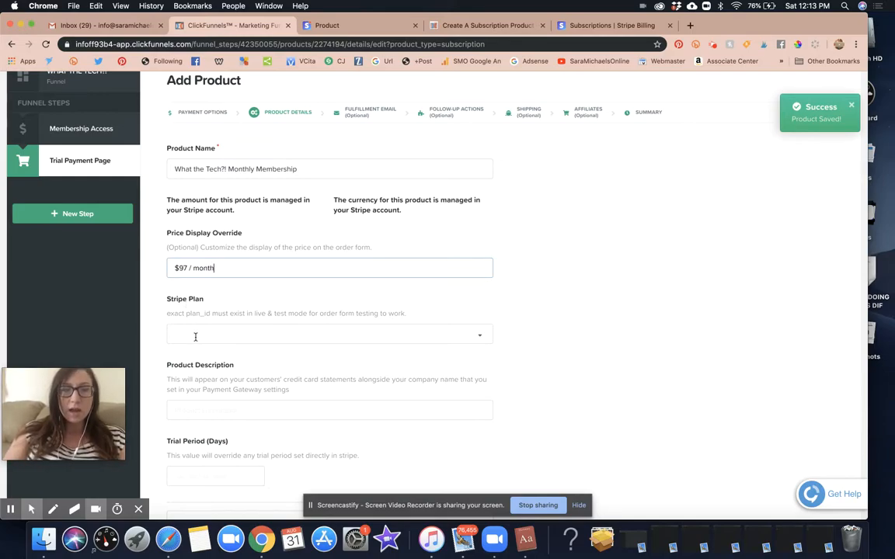
Set the Stripe Plan to 'What The Tech?! Membership (Monthly Membership)'.
{"action": "left_click", "coordinate": [329, 334]}
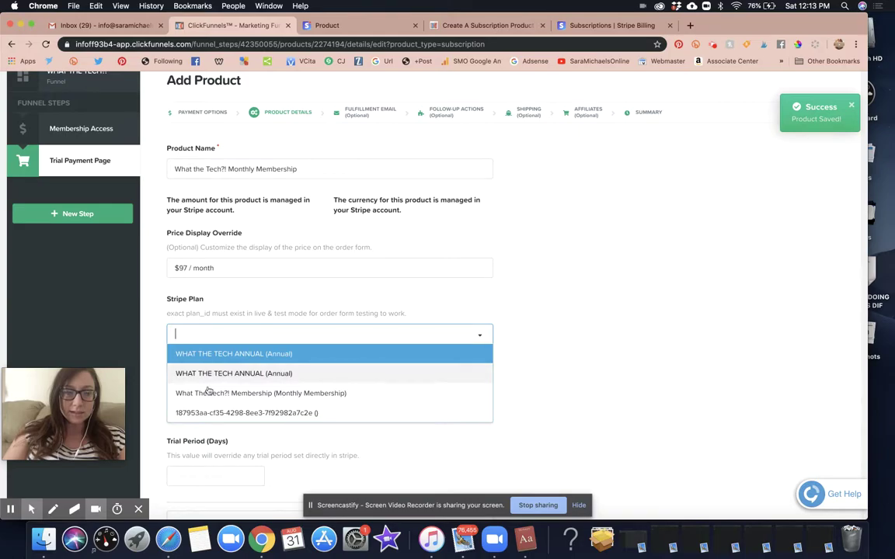
{"action": "left_click", "coordinate": [255, 393]}
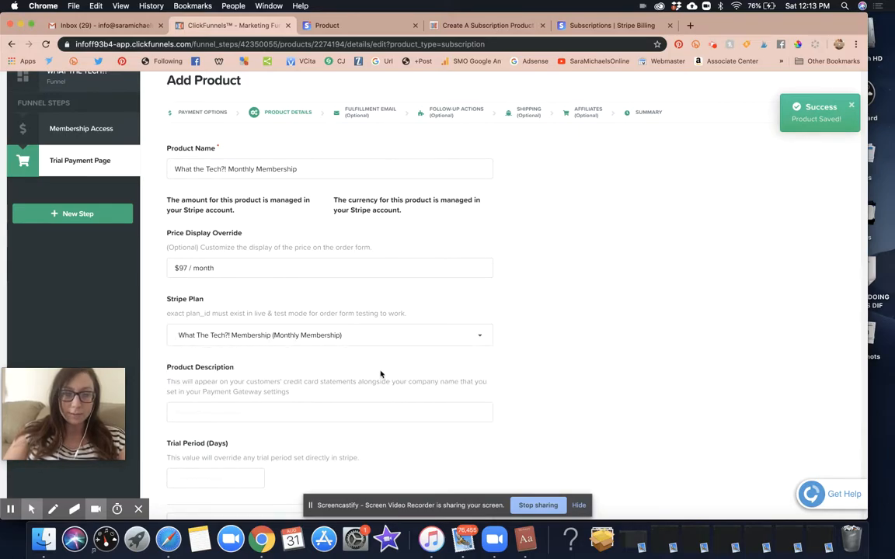
{"action": "scroll", "scroll_direction": "down", "scroll_amount": 3}
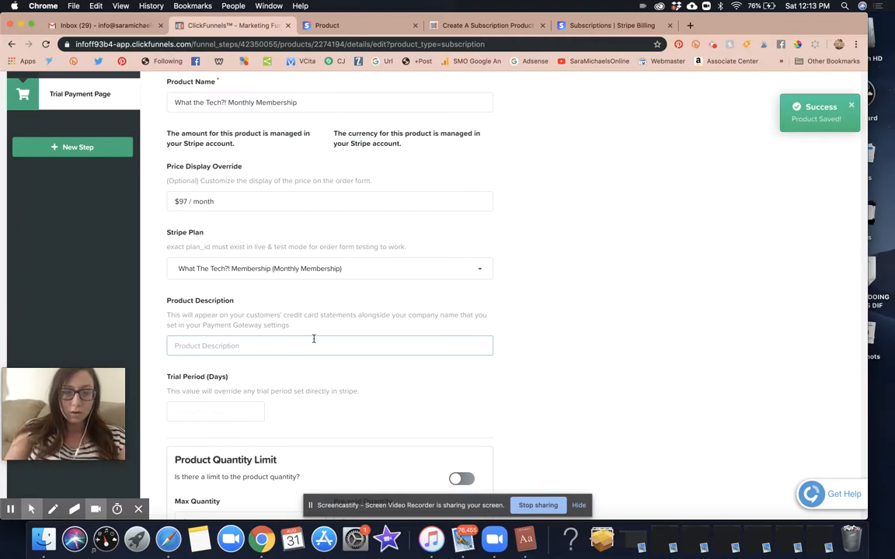
Enter 'Monthly Membership' as the product description, correcting typos along the way.
{"action": "type", "text": "What The Tech Monthly"}
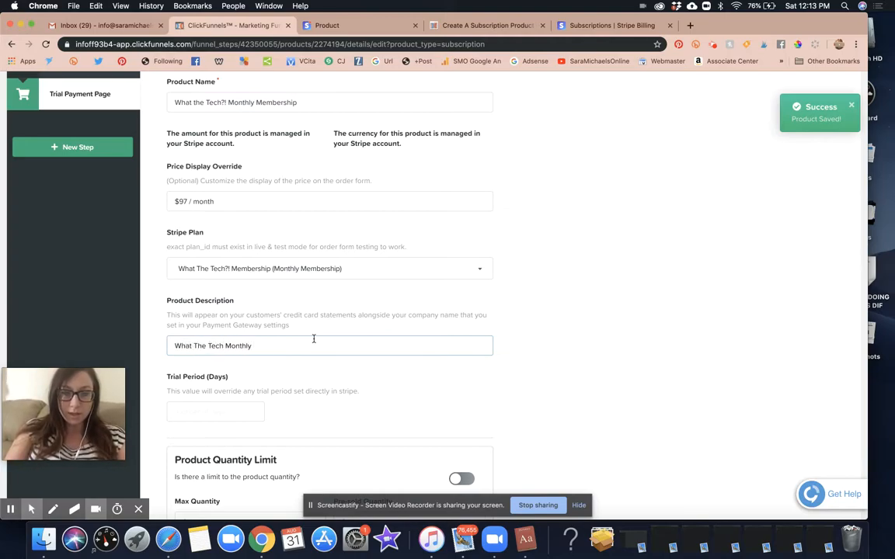
{"action": "key", "text": "Backspace"}
{"action": "type", "text": "M"}
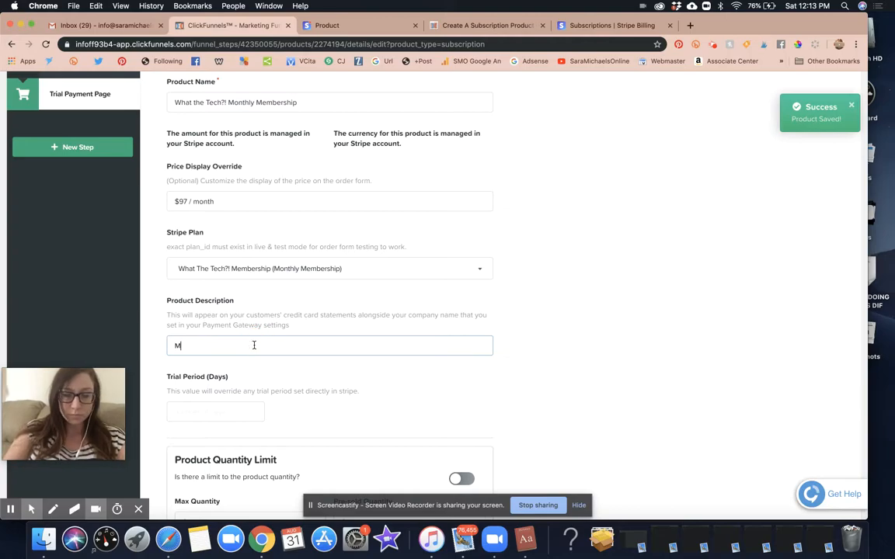
{"action": "type", "text": "onthly Member"}
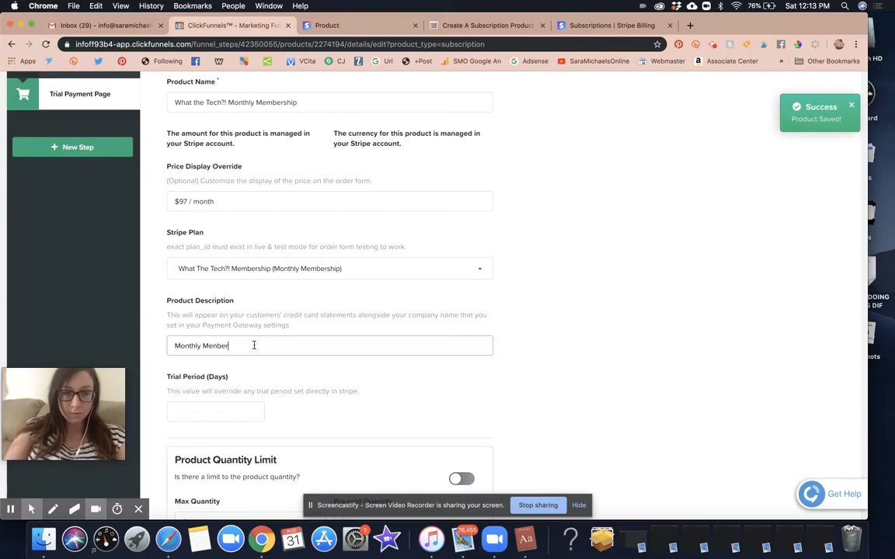
{"action": "key", "text": "Backspace"}
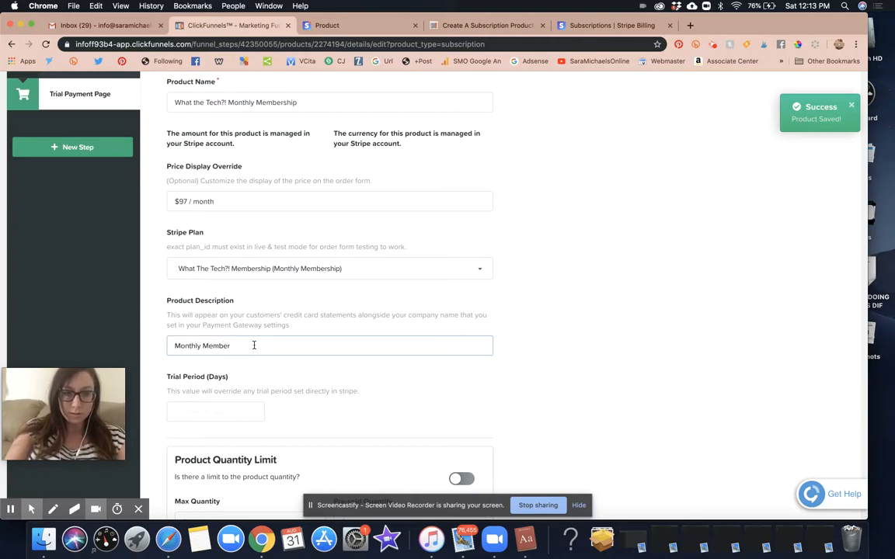
{"action": "type", "text": "What t"}
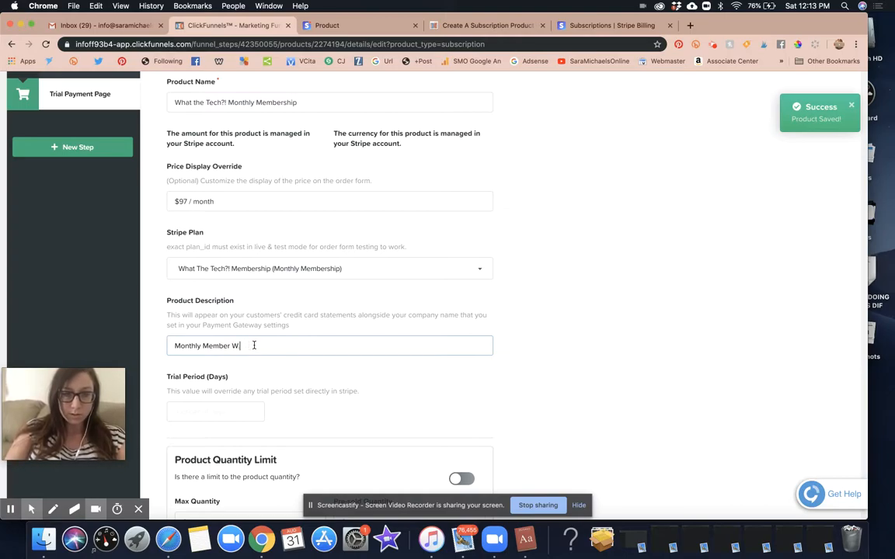
{"action": "type", "text": ".T."}
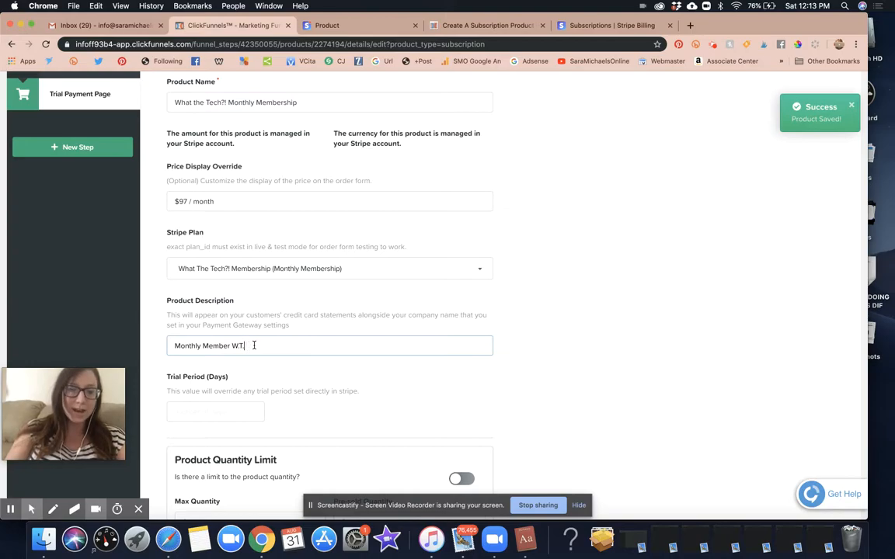
{"action": "type", "text": "T."}
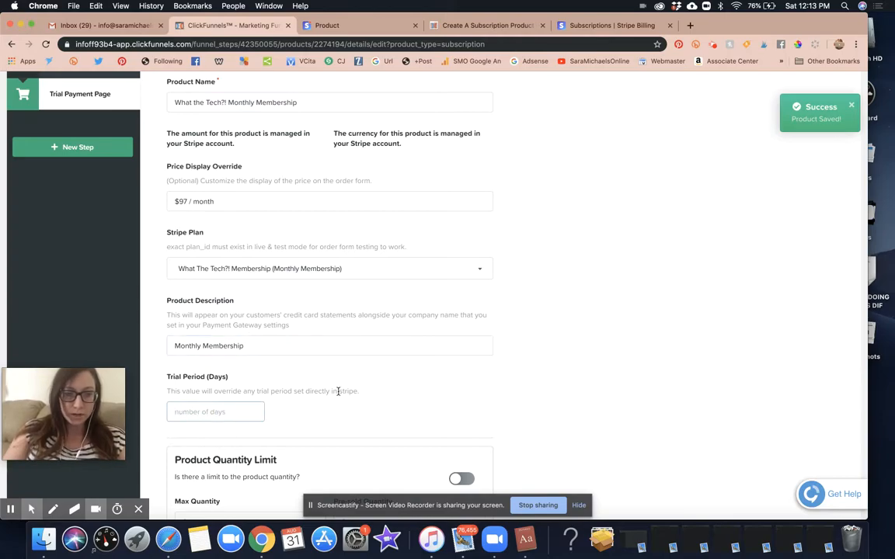
{"action": "scroll", "scroll_direction": "down", "scroll_amount": 3}
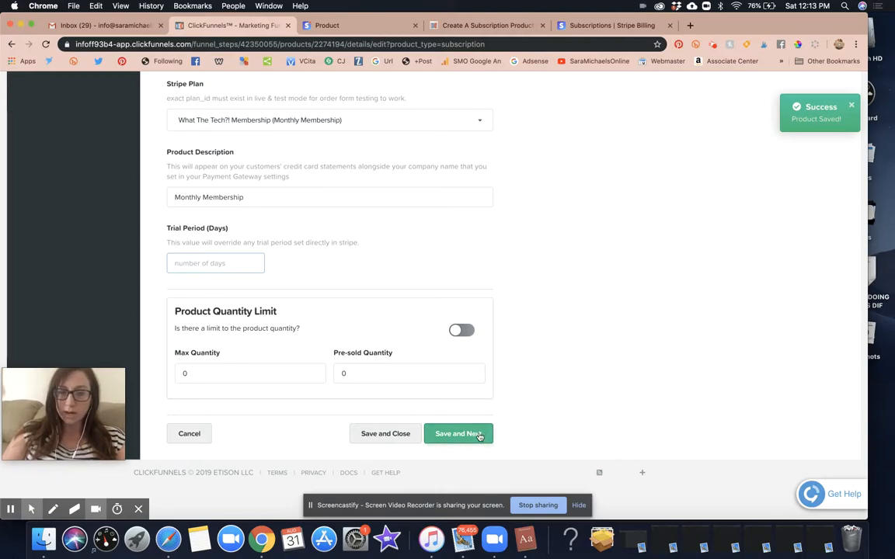
Save the product details and review the enabled Fulfillment Email's subject and message body.
{"action": "left_click", "coordinate": [458, 433]}
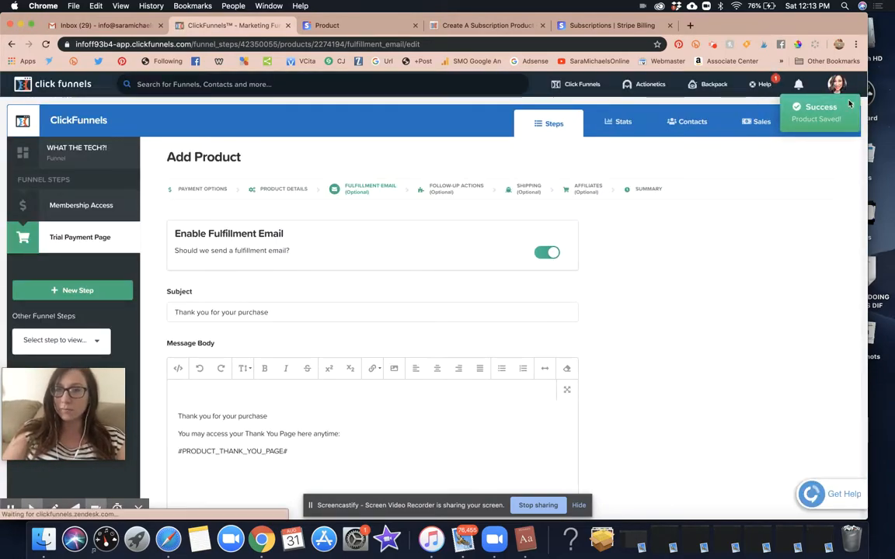
{"action": "scroll", "scroll_direction": "down", "scroll_amount": 3}
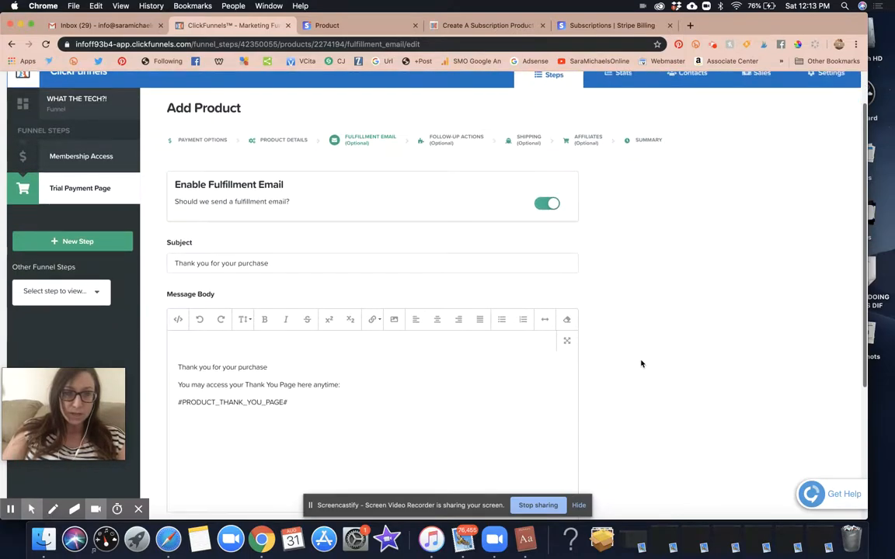
{"action": "scroll", "scroll_direction": "down", "scroll_amount": 3}
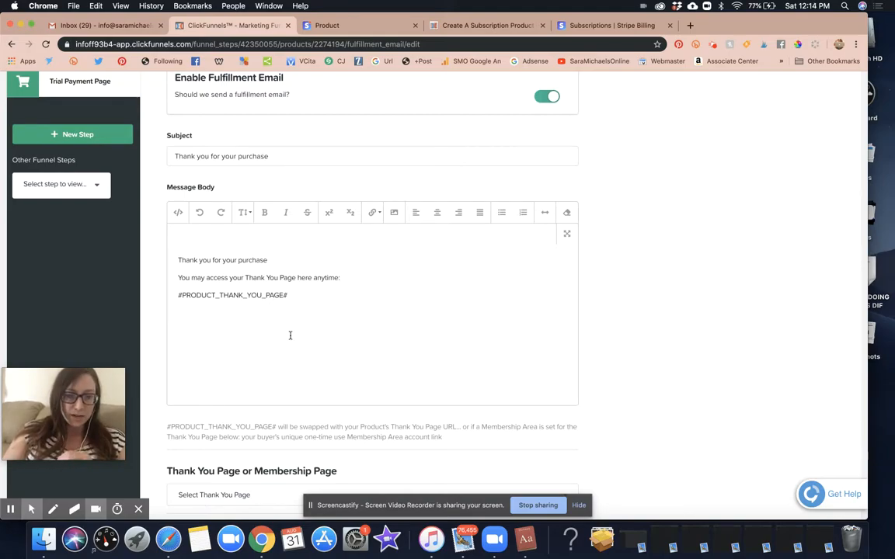
{"action": "scroll", "scroll_direction": "down", "scroll_amount": 3}
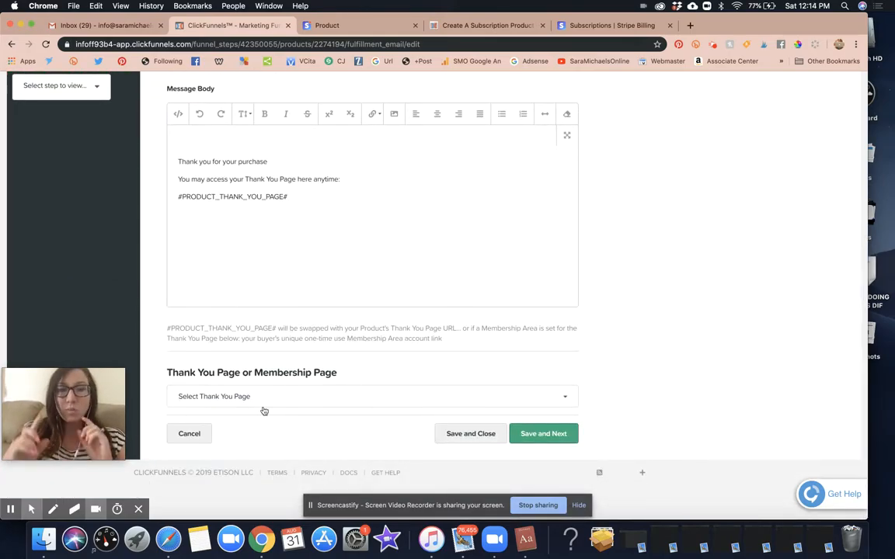
{"action": "mouse_move", "coordinate": [281, 409]}
{"action": "type", "text": "becomeawebsitedesigner.com"}
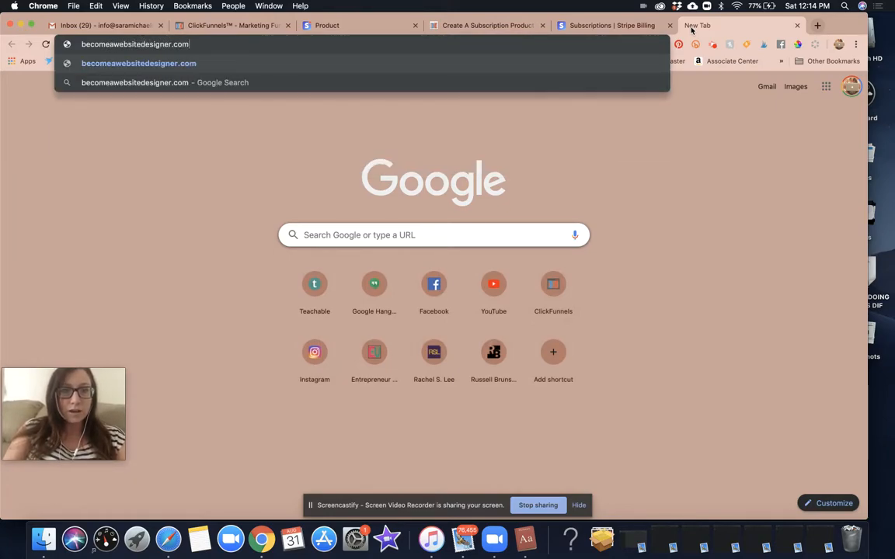
Reload and review the becomeawebsitedesigner.com/welcome portal, then return via Stripe to ClickFunnels.
{"action": "type", "text": "/welcome"}
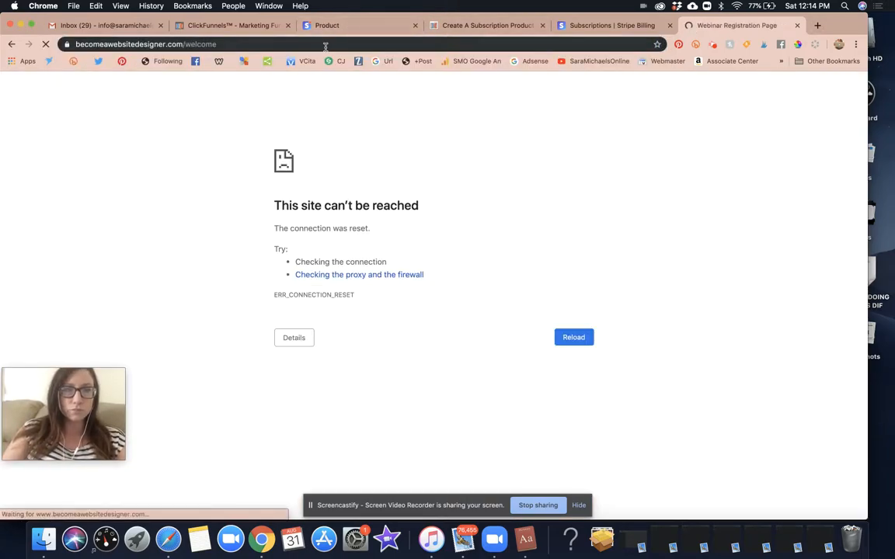
{"action": "left_click", "coordinate": [573, 337]}
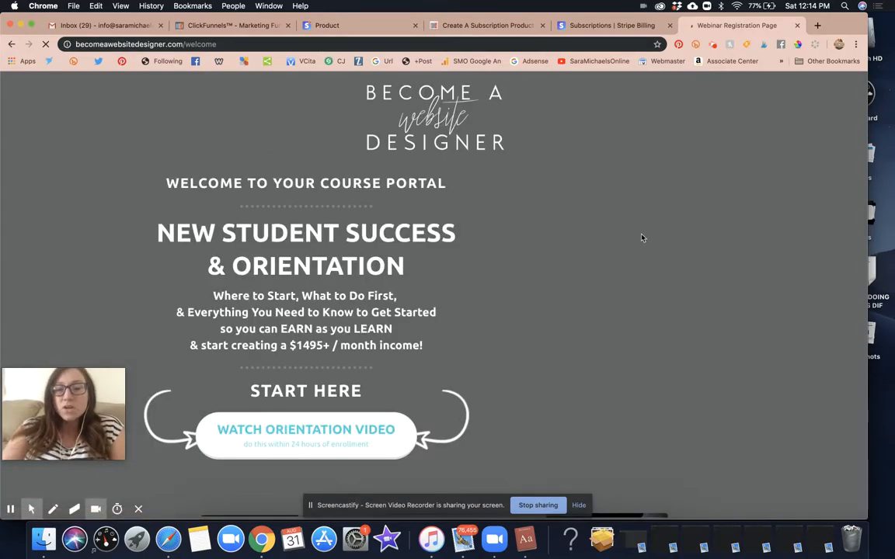
{"action": "scroll", "scroll_direction": "down", "scroll_amount": 3}
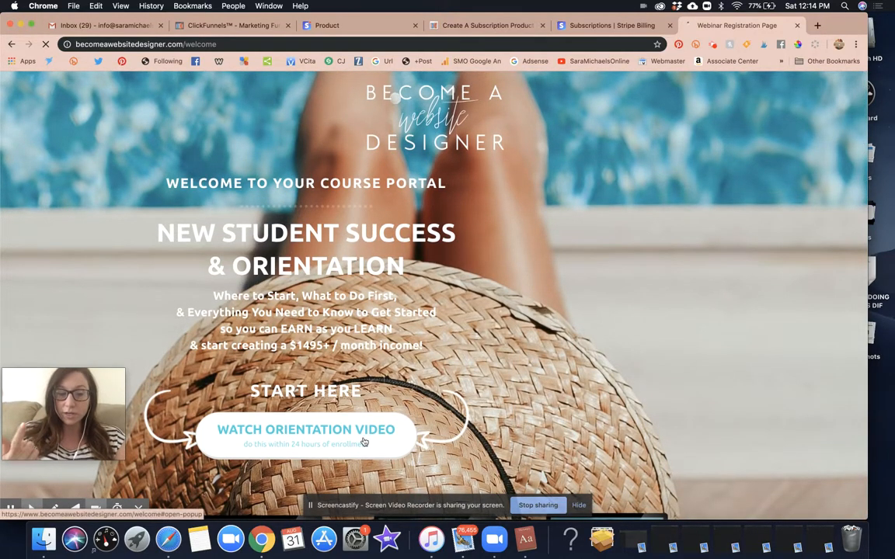
{"action": "scroll", "scroll_direction": "down", "scroll_amount": 3}
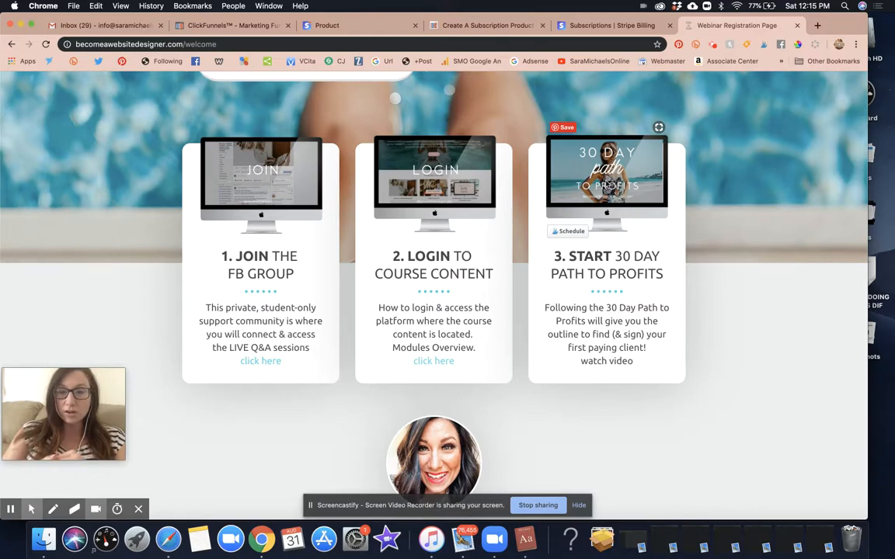
{"action": "scroll", "scroll_direction": "down", "scroll_amount": 3}
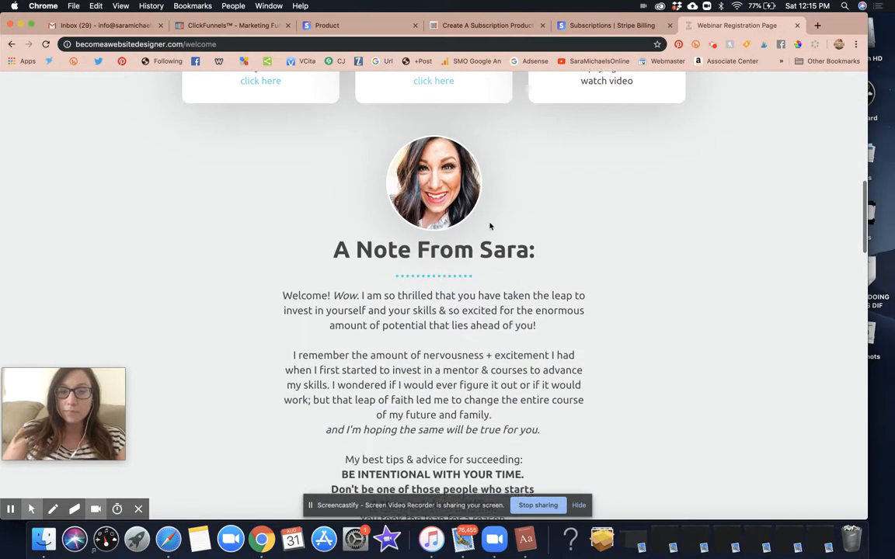
{"action": "scroll", "scroll_direction": "down", "scroll_amount": 3}
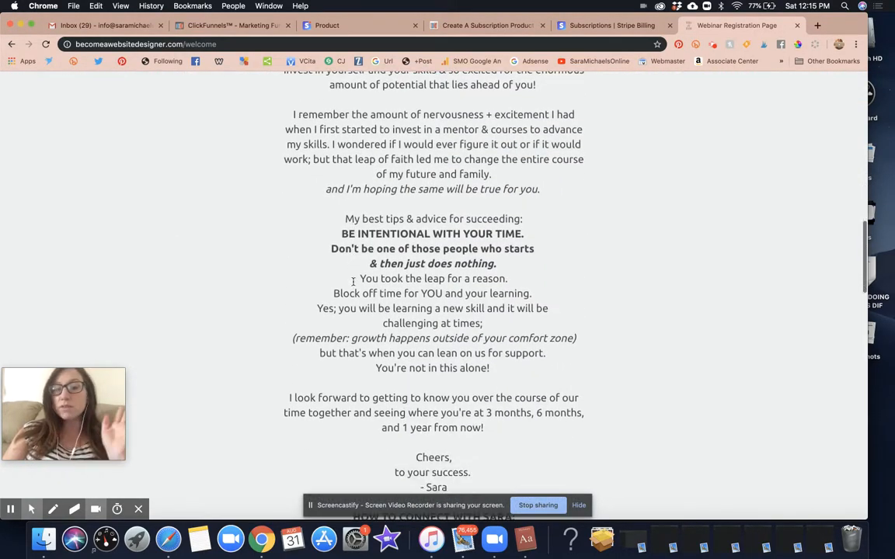
{"action": "left_click", "coordinate": [611, 26]}
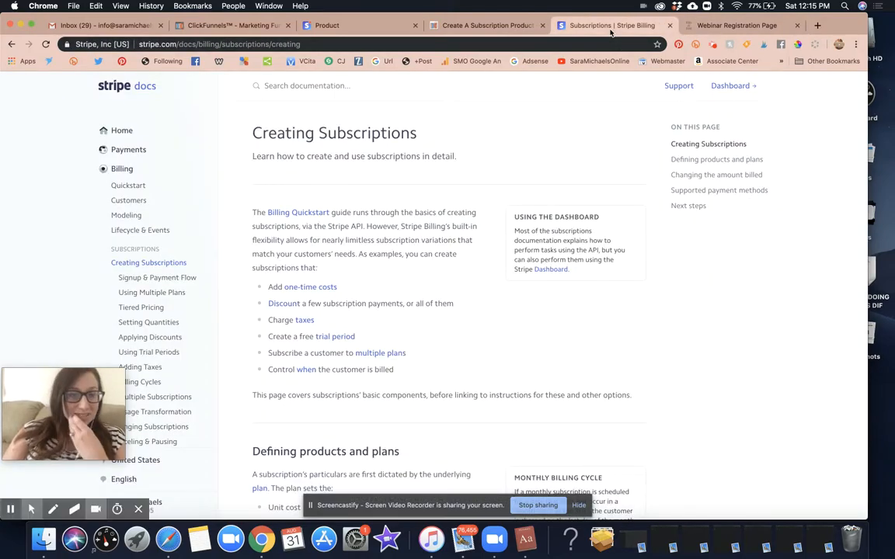
{"action": "left_click", "coordinate": [233, 25]}
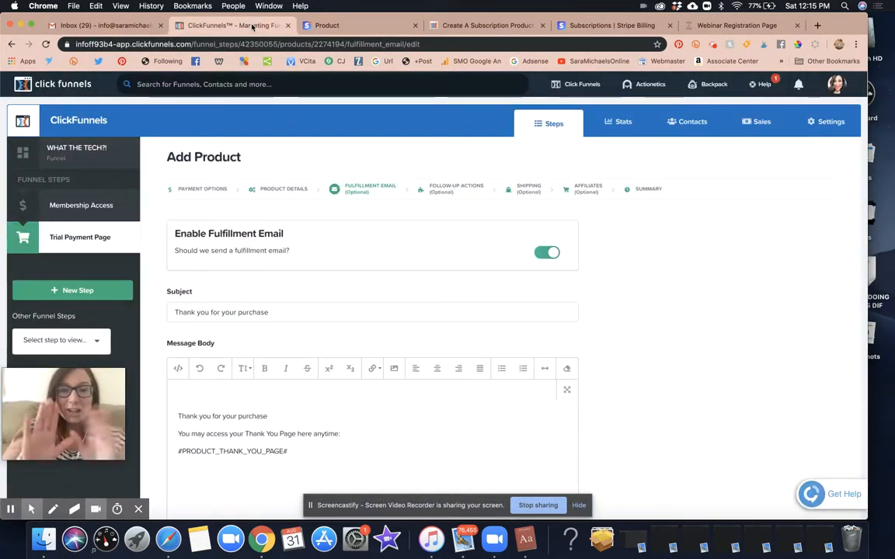